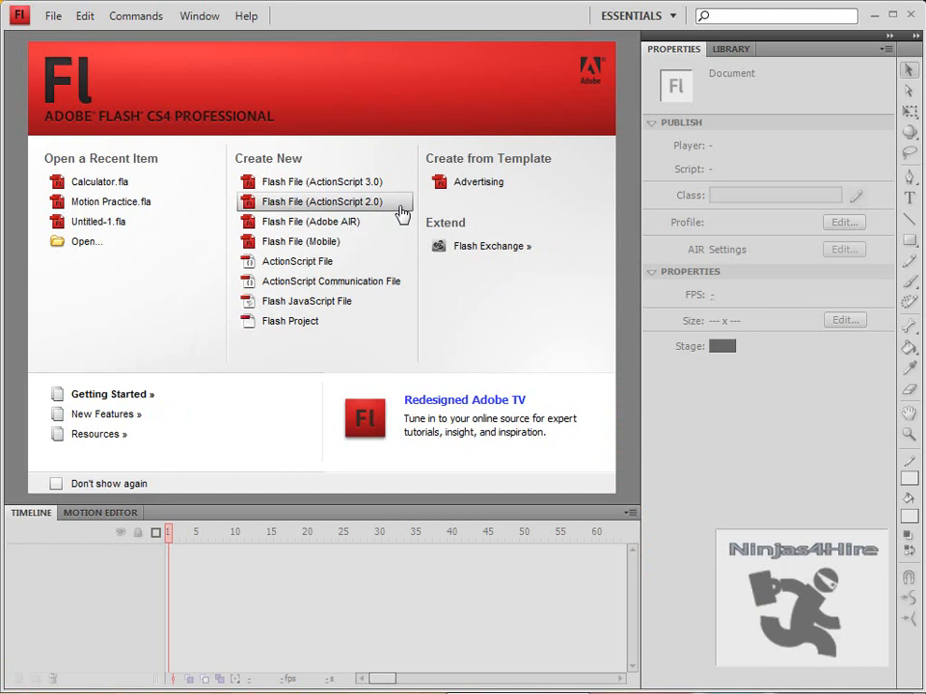
mouse_move(399, 213)
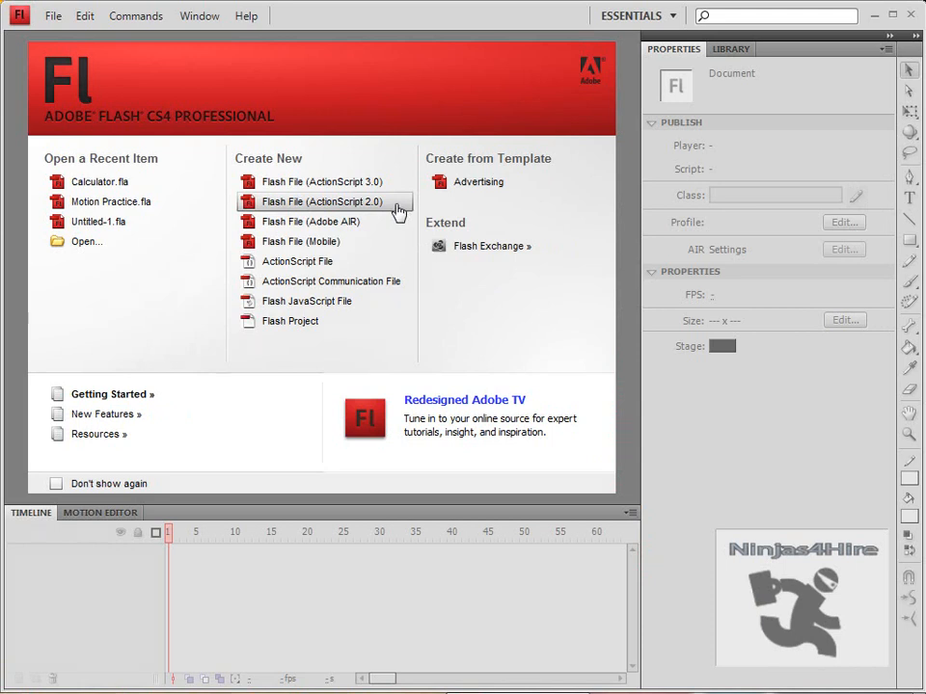
mouse_move(391, 208)
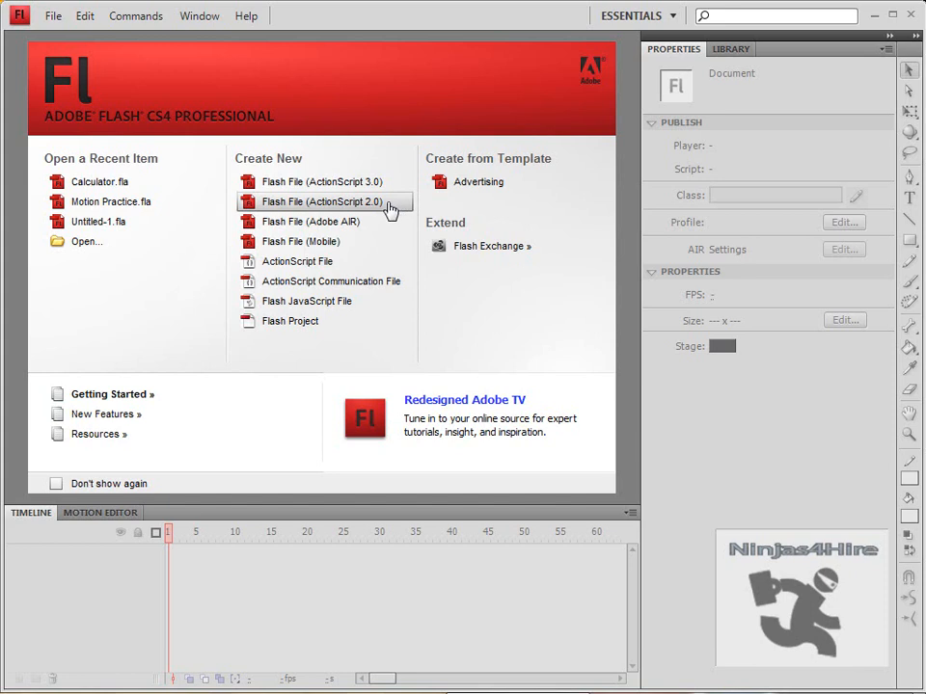
Create a new Flash File (ActionScript 2.0) document from the Welcome screen.
click(322, 202)
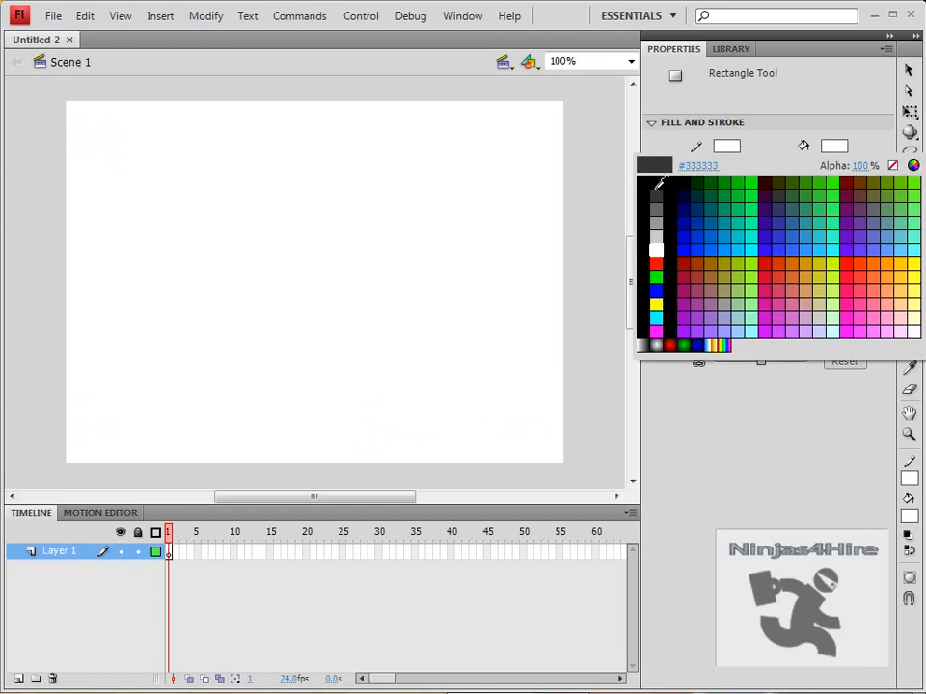
Draw a large black-filled rectangle across most of the stage.
click(655, 188)
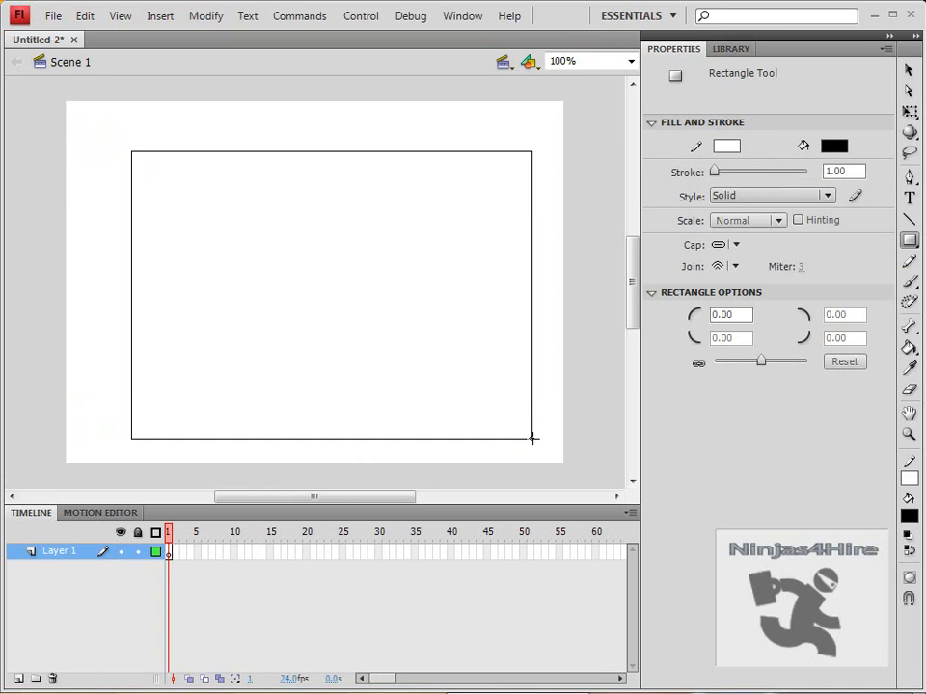
drag(132, 151, 531, 441)
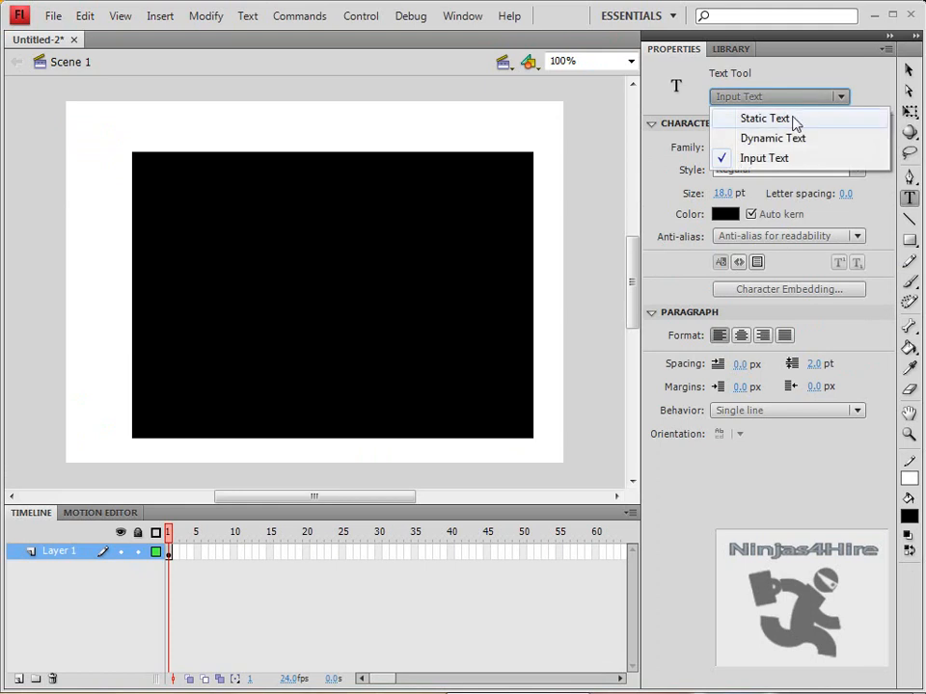
Add white static text labels 'Number One' and 'Number Two' on the rectangle.
click(764, 118)
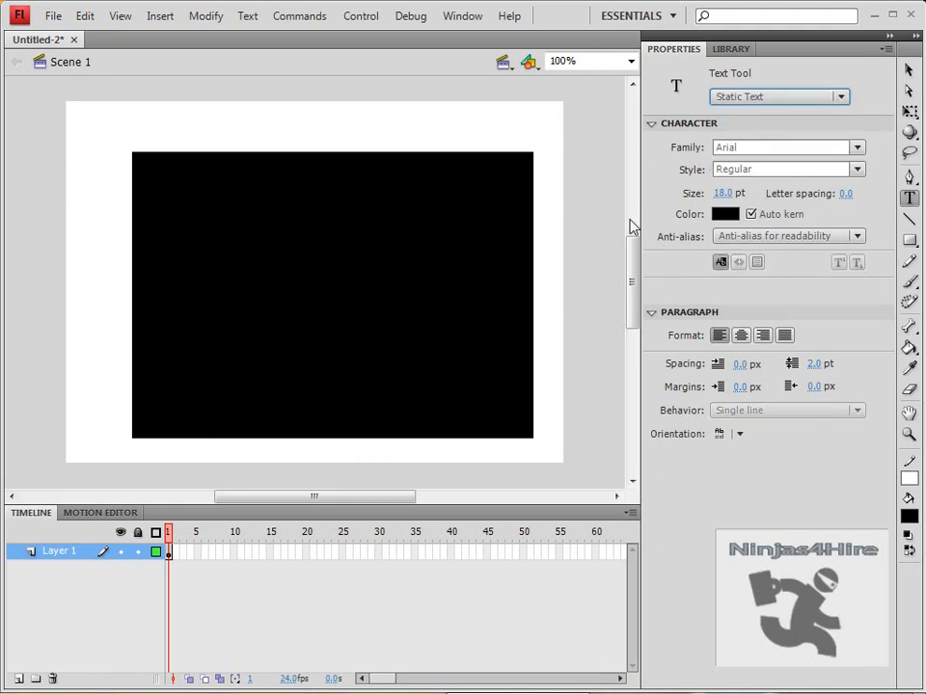
click(750, 214)
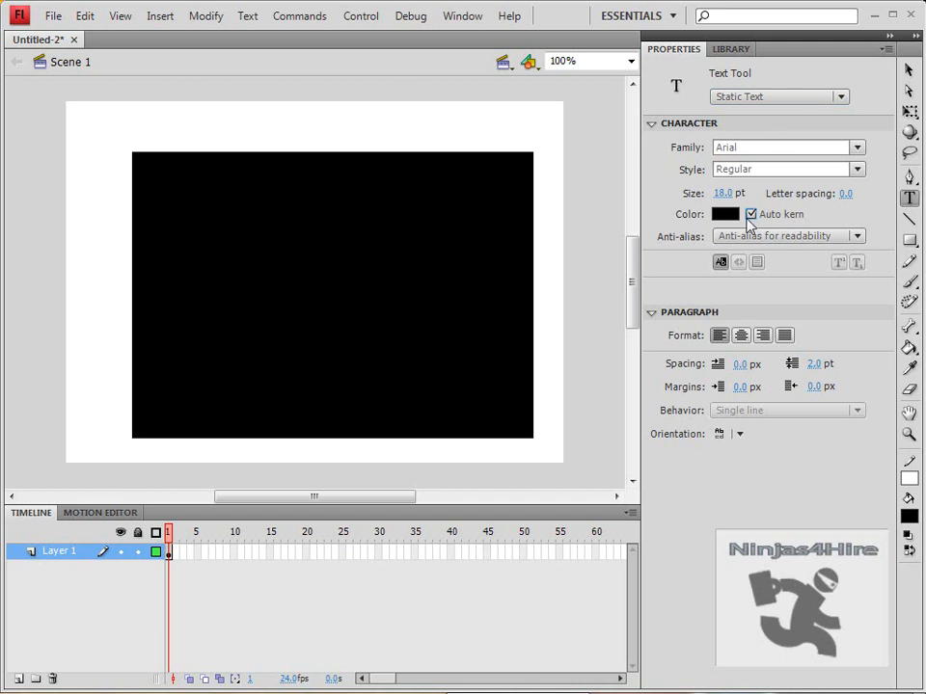
click(725, 214)
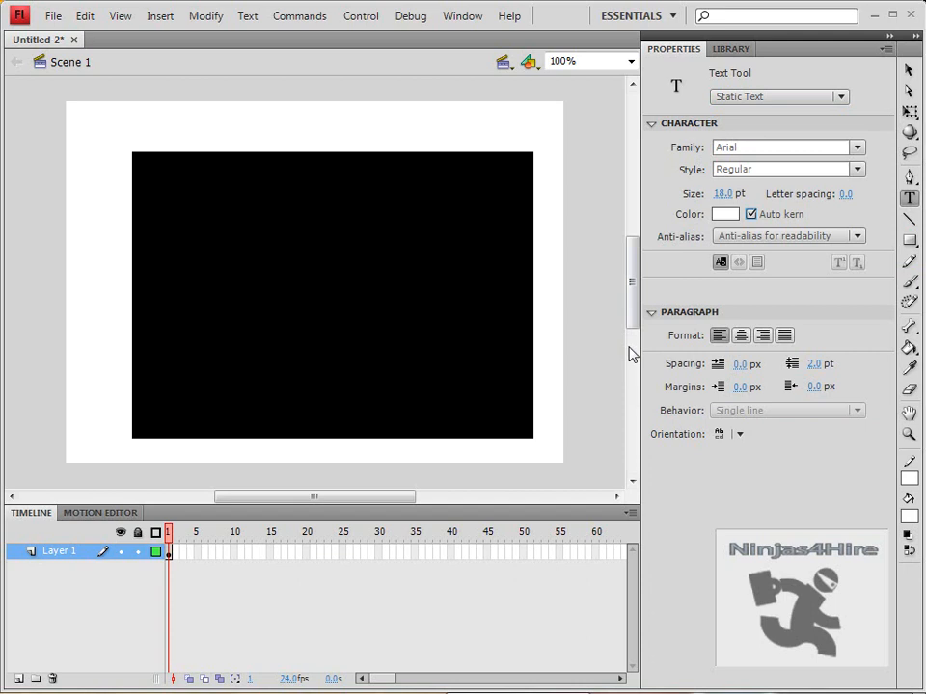
mouse_move(162, 195)
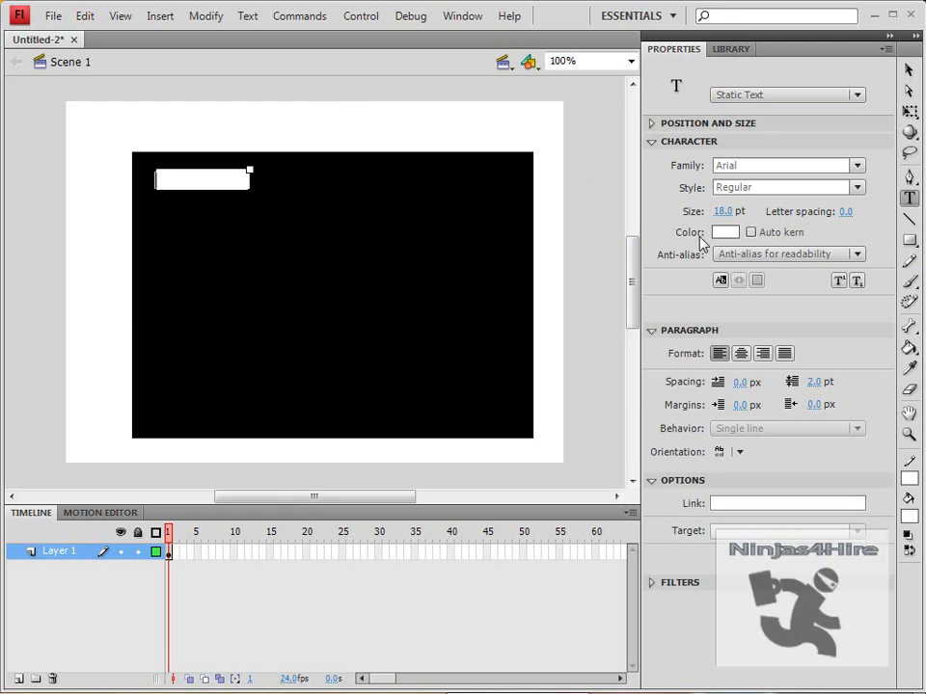
text(Number One)
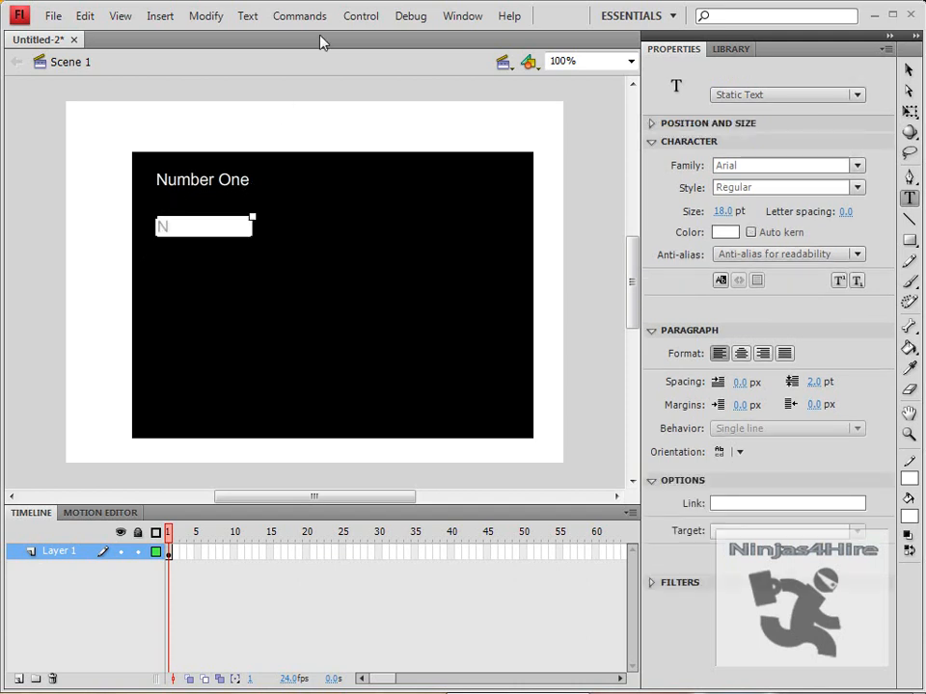
text(umber Two)
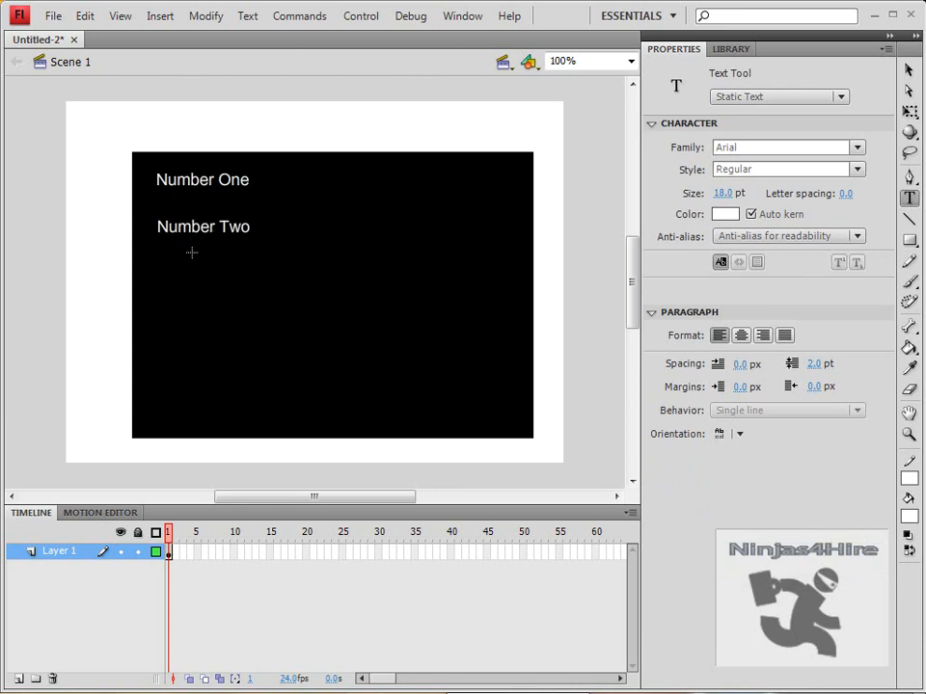
Add a 'Total' label below them and switch the text type to Input Text.
click(210, 265)
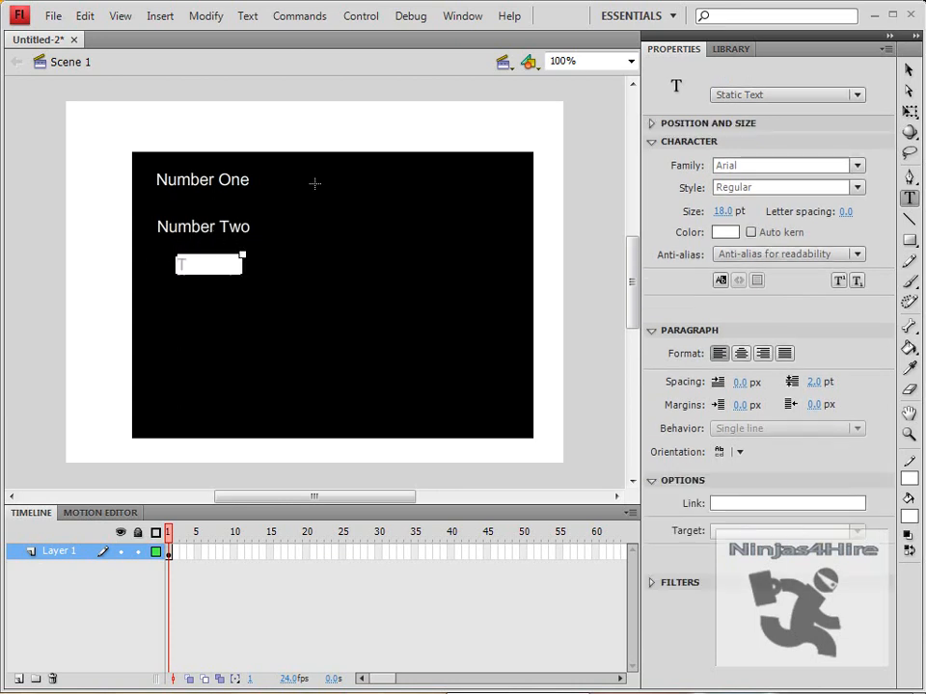
text(Total)
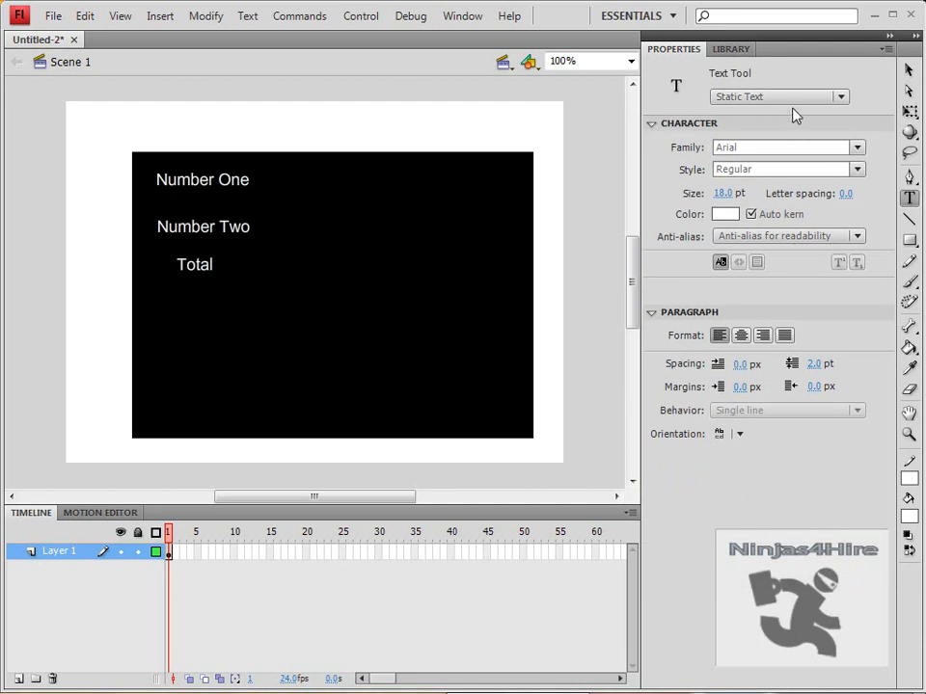
click(779, 96)
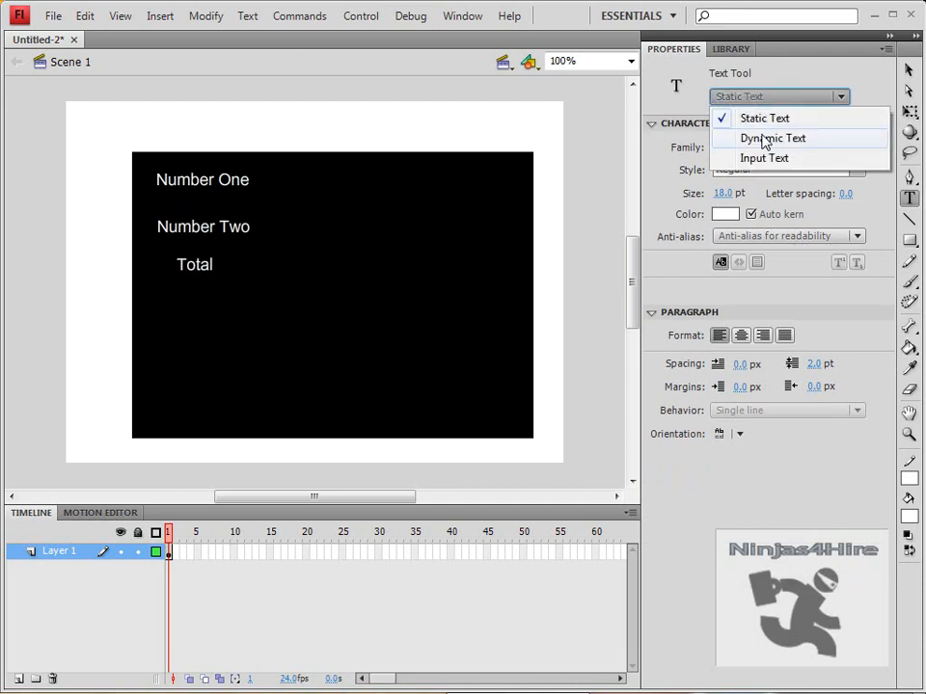
click(764, 158)
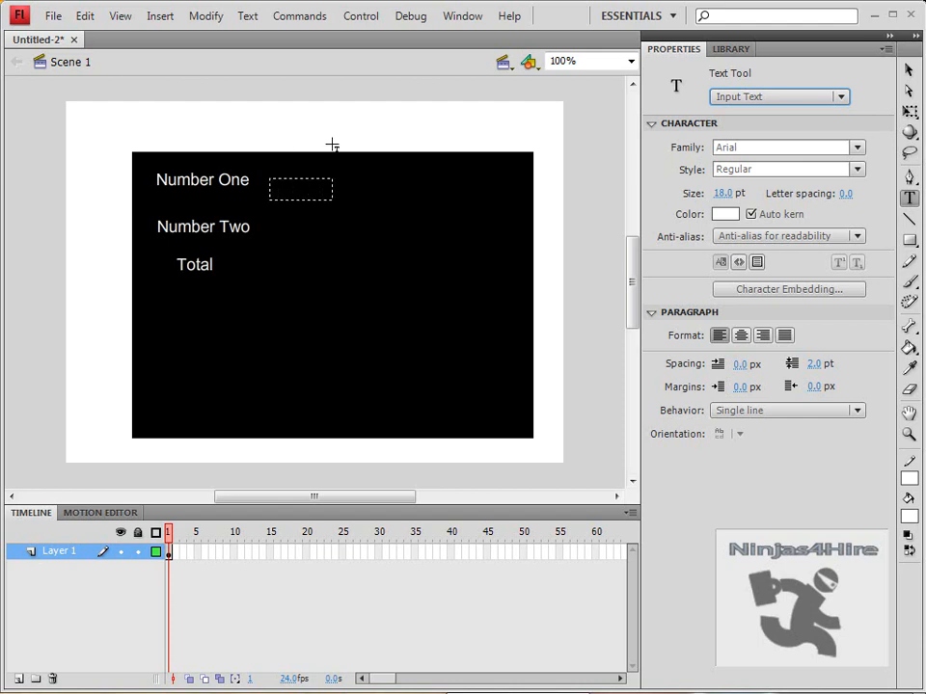
Place input fields beside Number One and Number Two, entering variable names 'numb' and 'number1'.
click(300, 189)
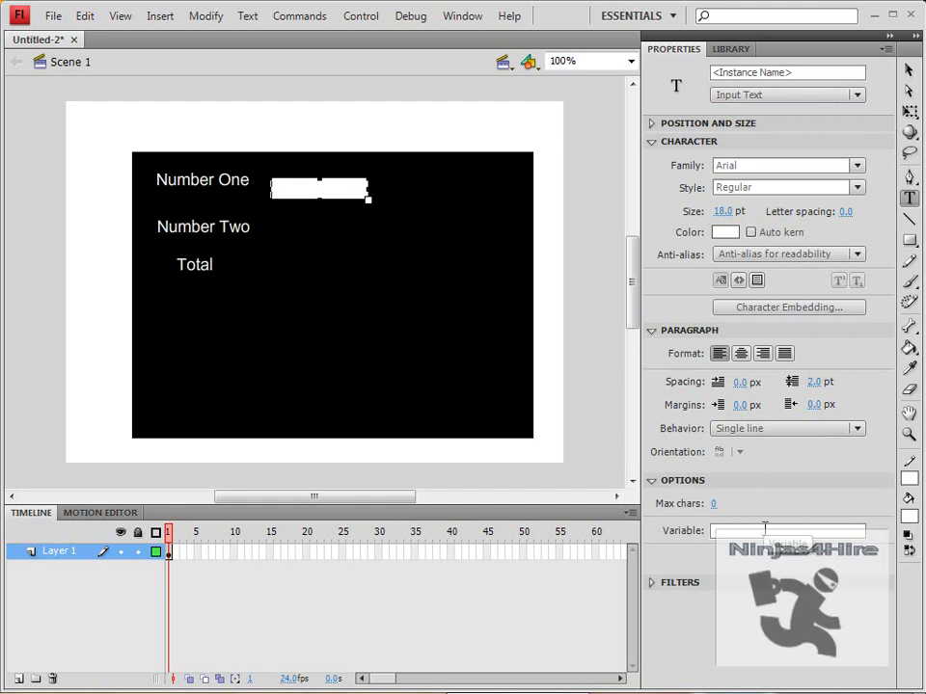
click(786, 531)
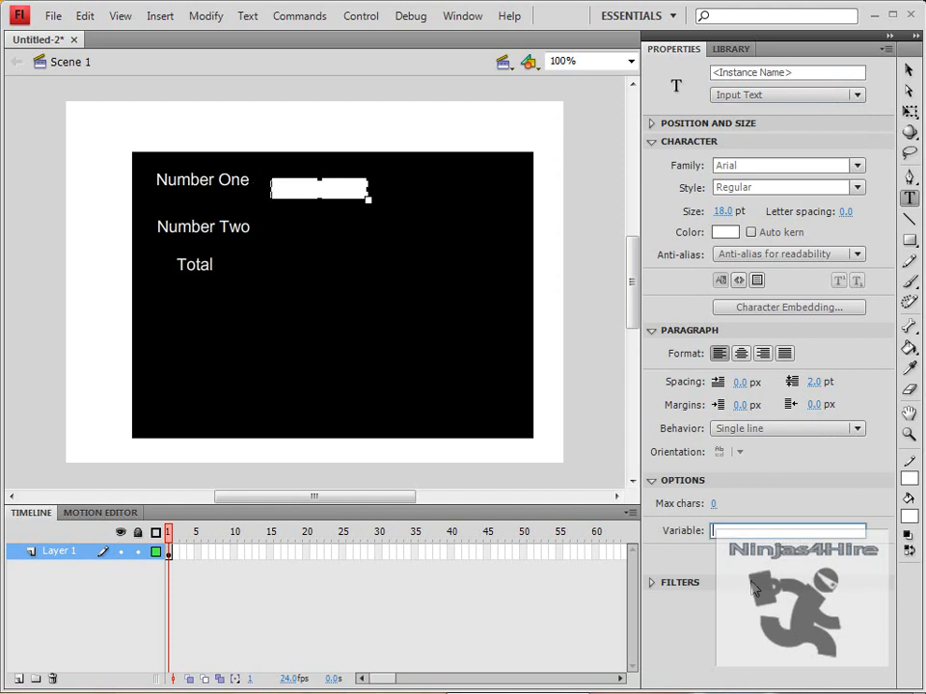
text(numb)
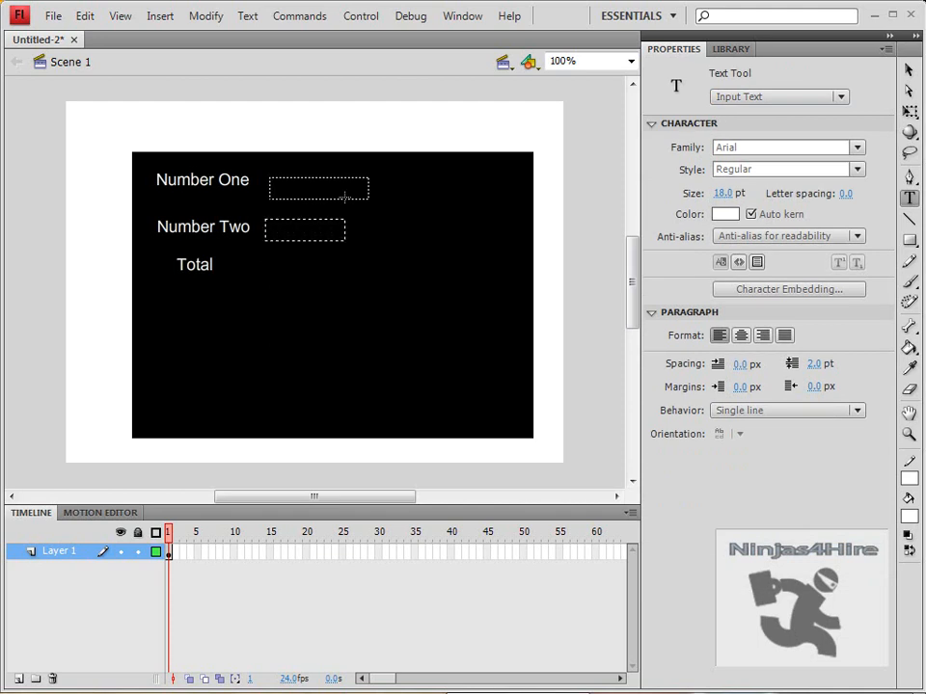
click(304, 230)
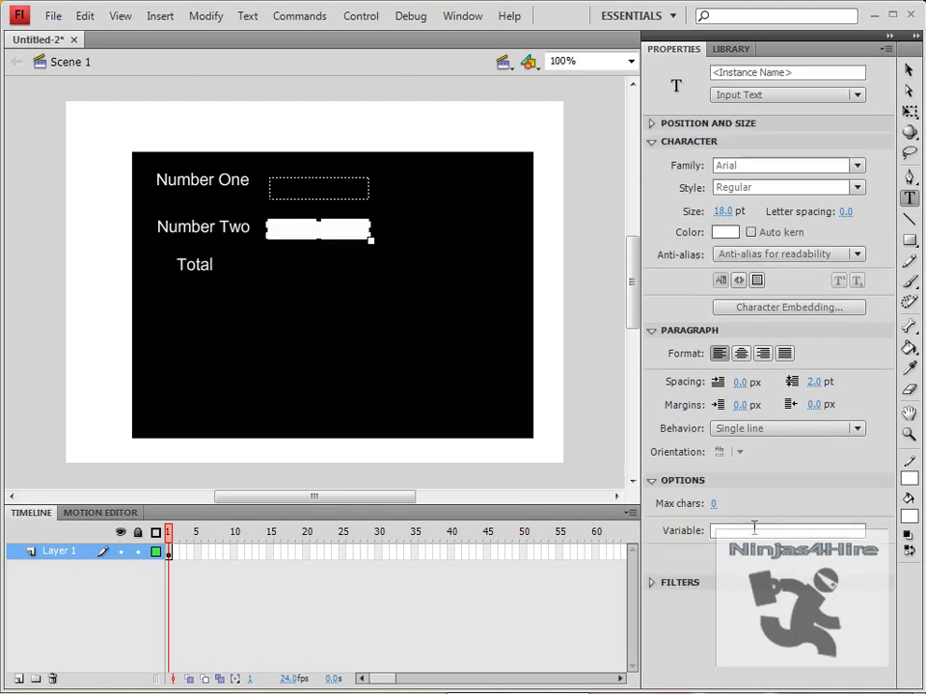
text(number1)
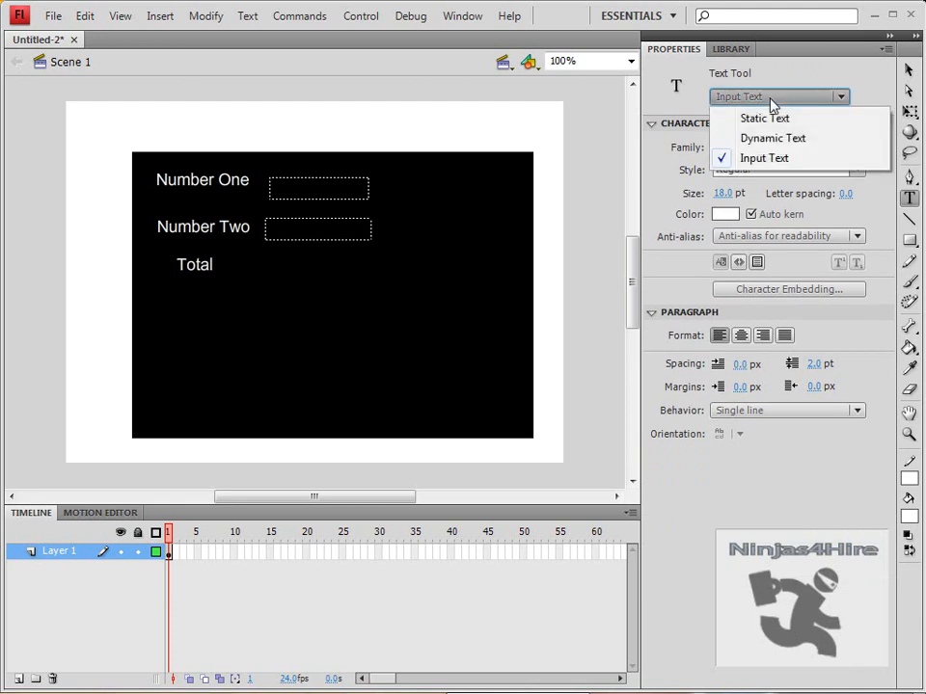
Draw a dynamic text field beside Total with the variable name 'total'.
click(773, 138)
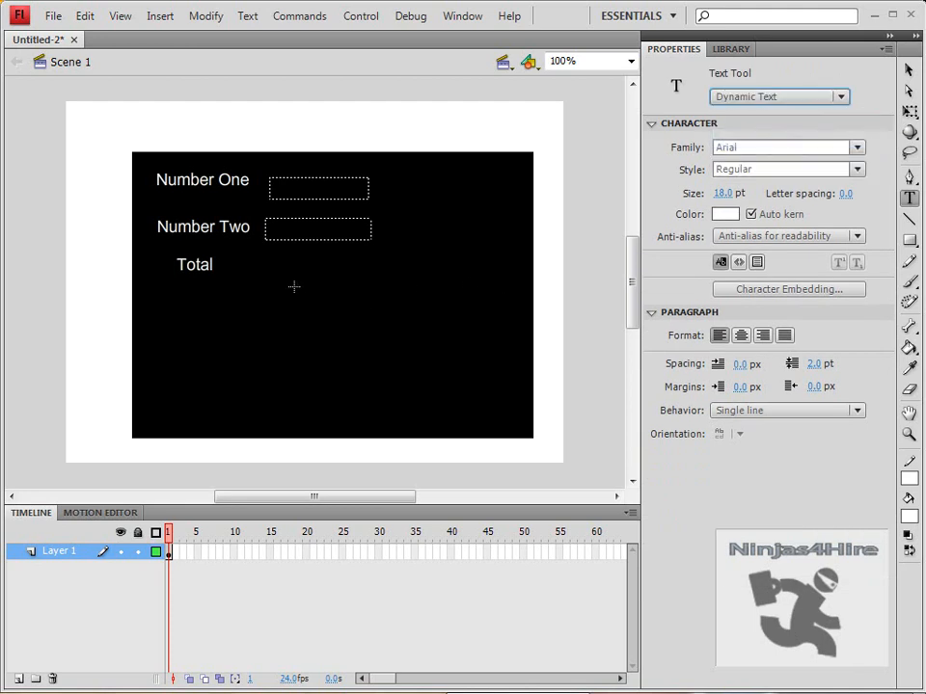
drag(260, 258, 367, 284)
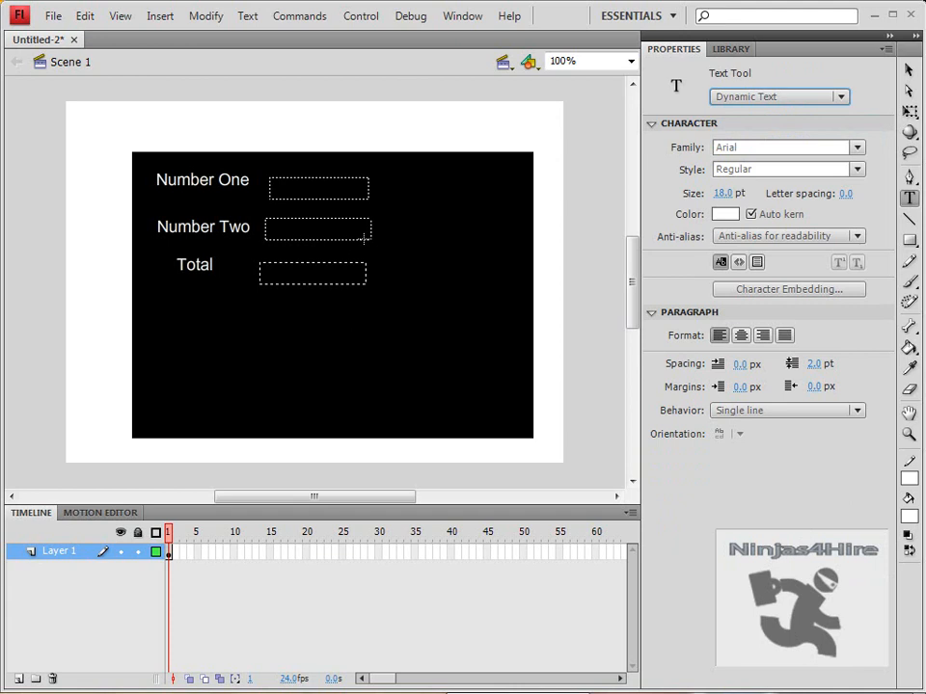
click(313, 273)
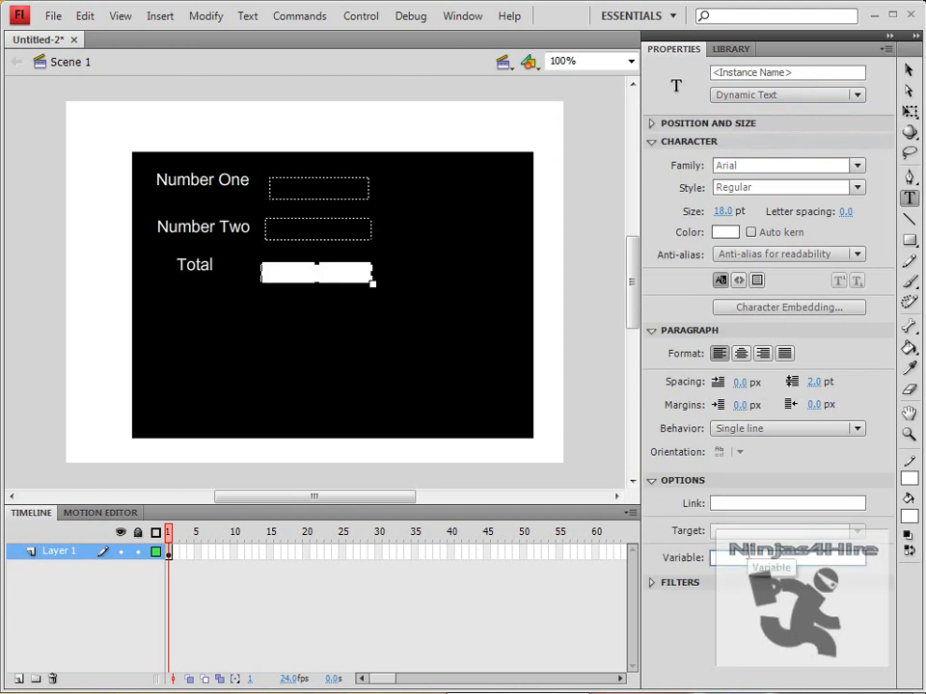
text(total)
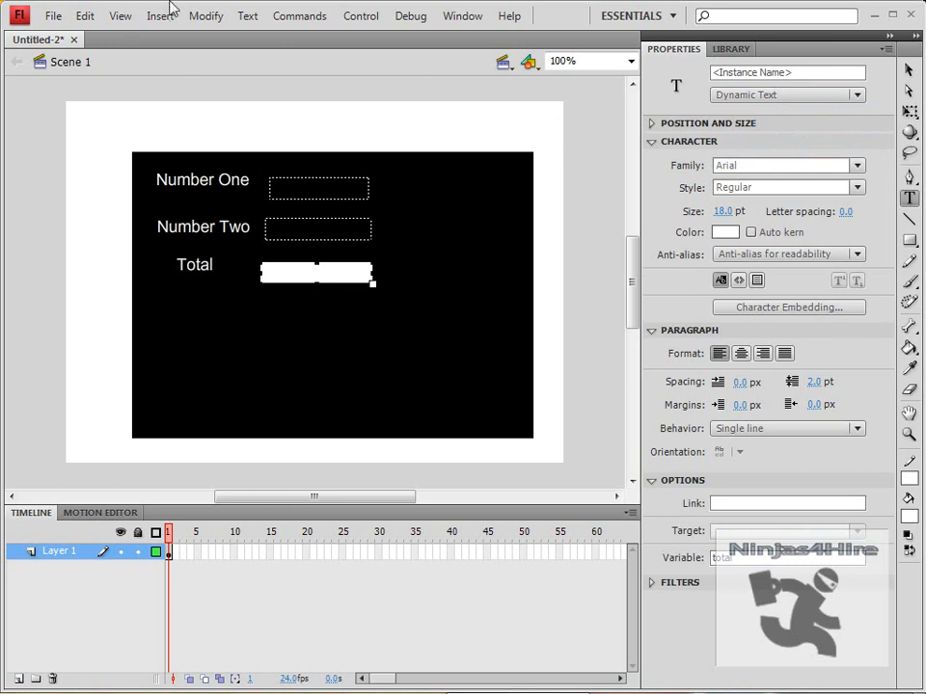
Create a new button symbol named Add.
click(207, 37)
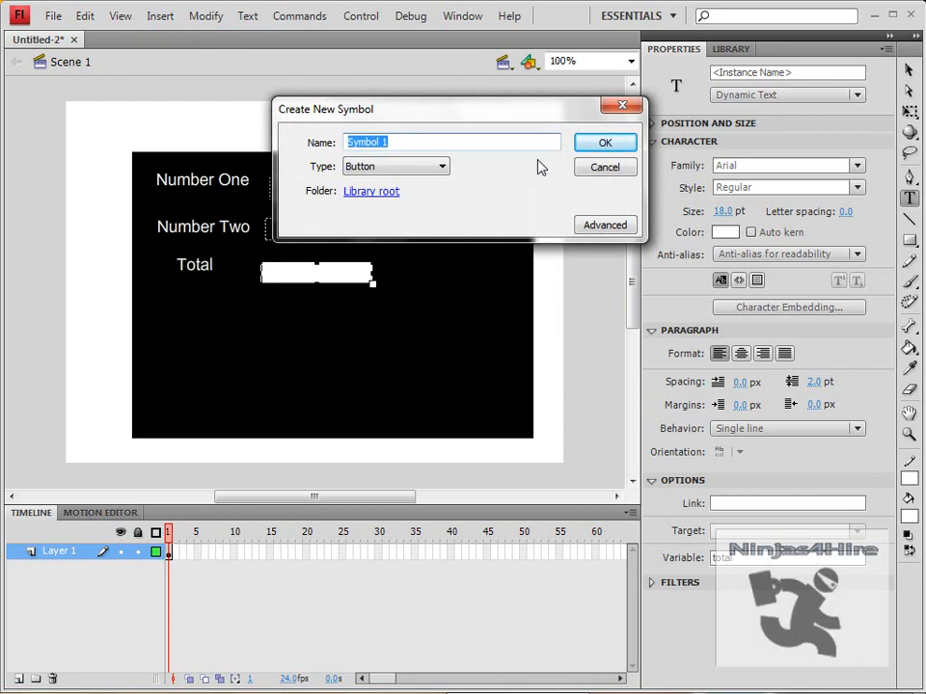
text(A)
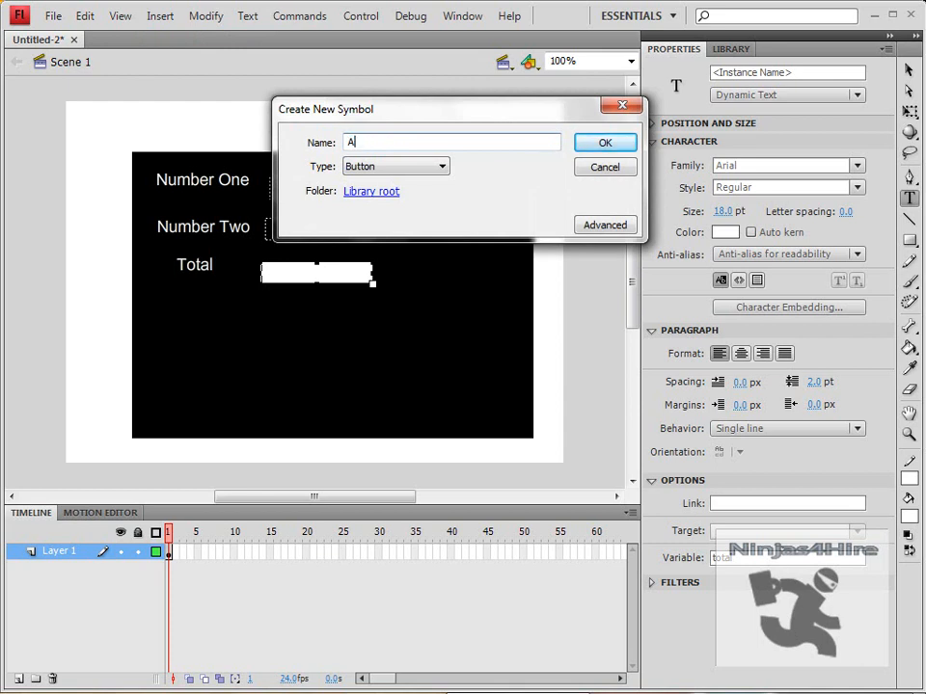
click(603, 141)
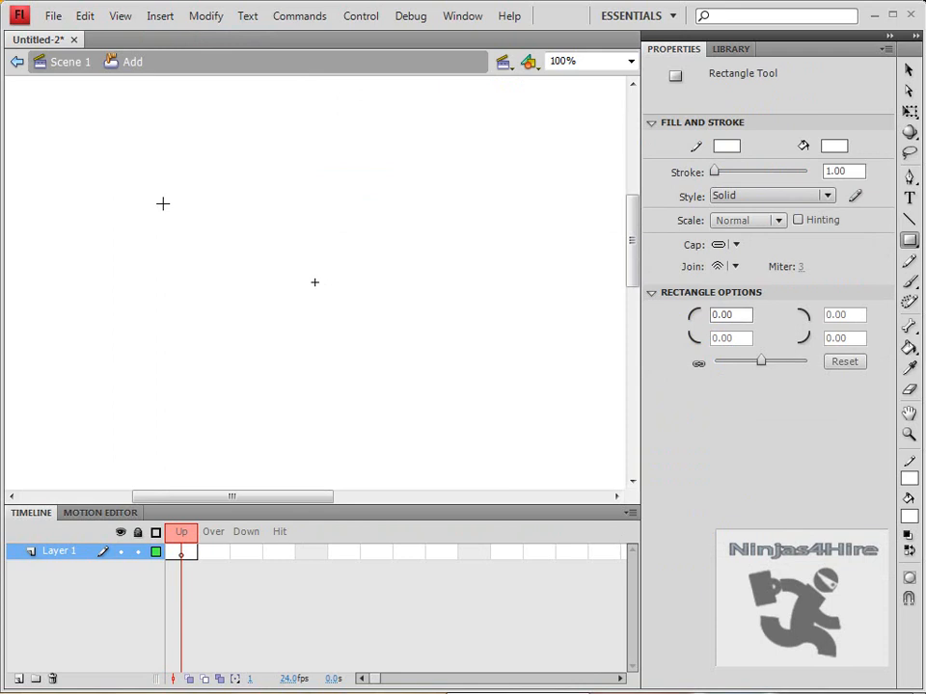
Draw the Add button's black face and place an instance below the Total field.
drag(227, 142, 276, 181)
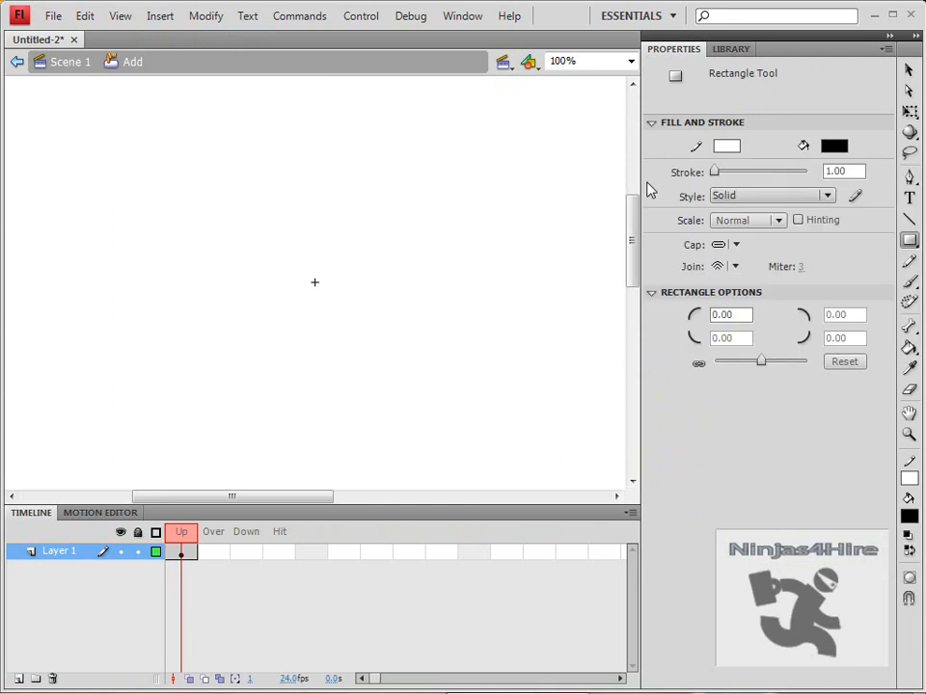
drag(230, 148, 340, 220)
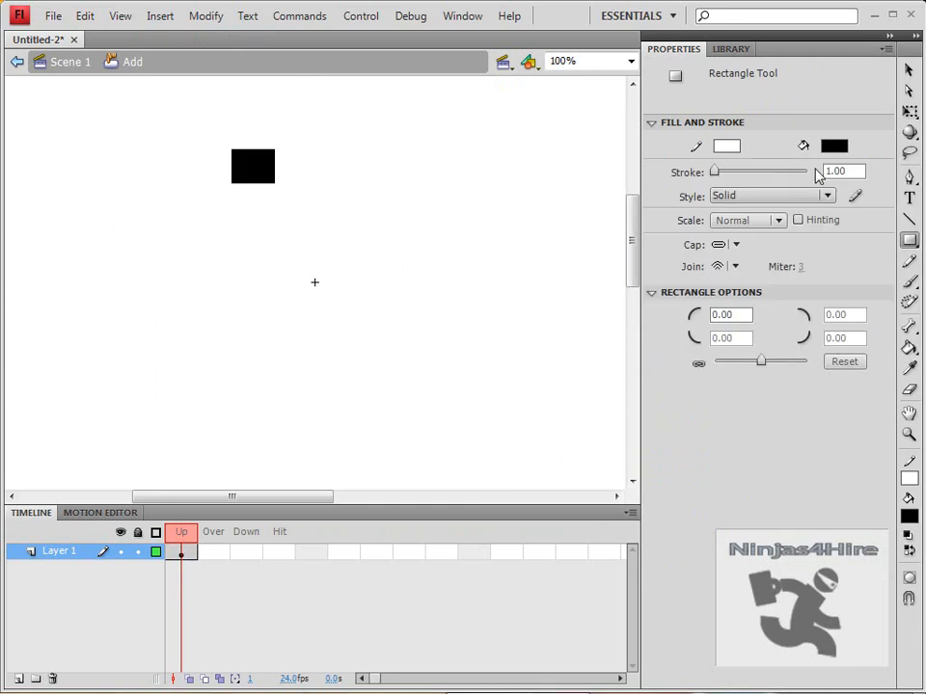
click(833, 146)
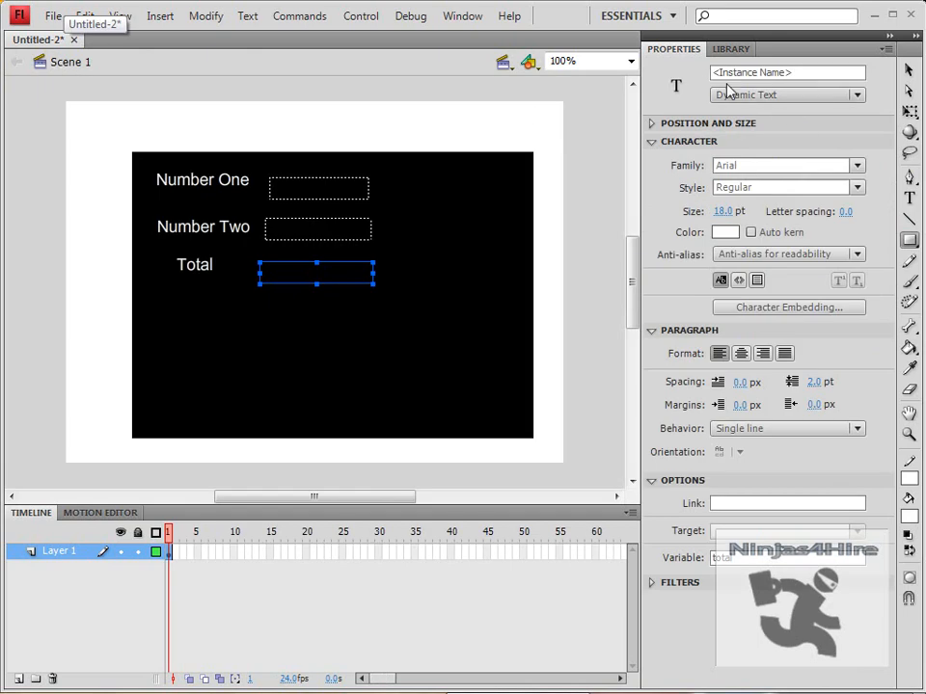
click(731, 48)
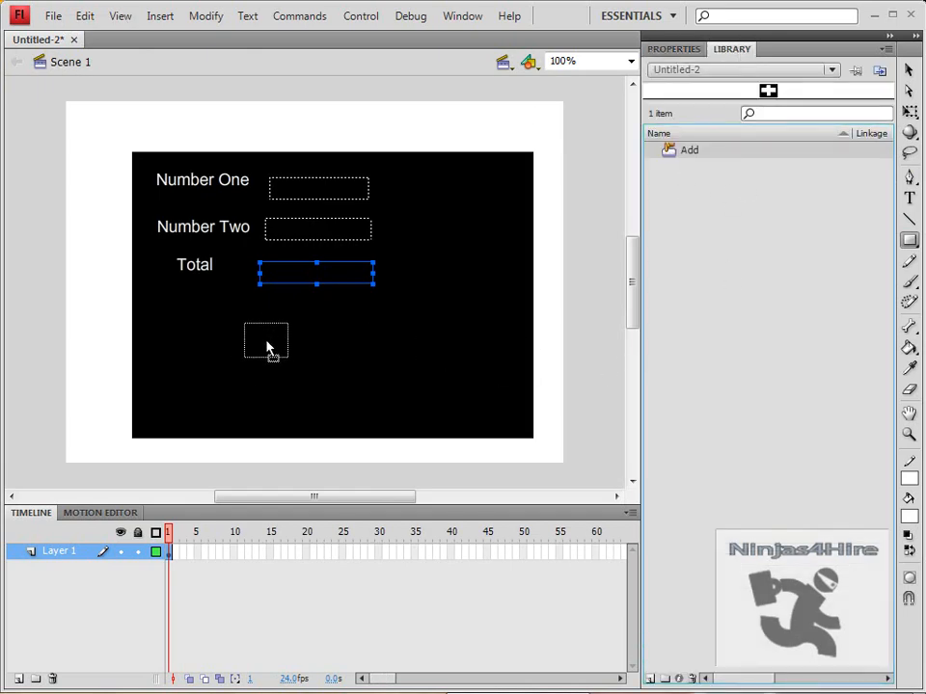
click(160, 15)
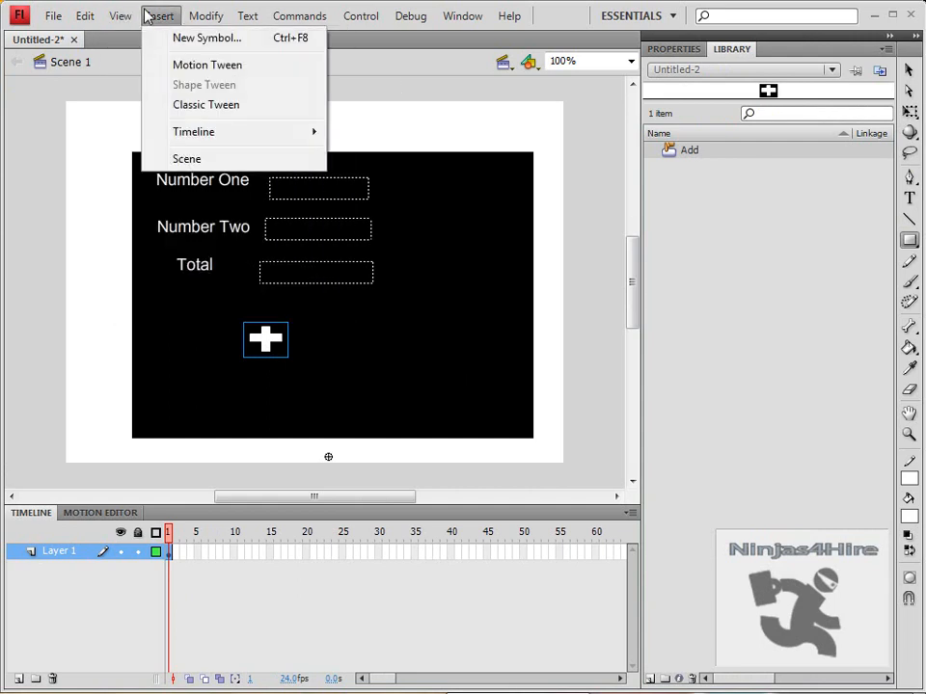
Create a 'Subract' button symbol with a black rectangle face and return to Scene 1.
click(207, 38)
text(Subrac)
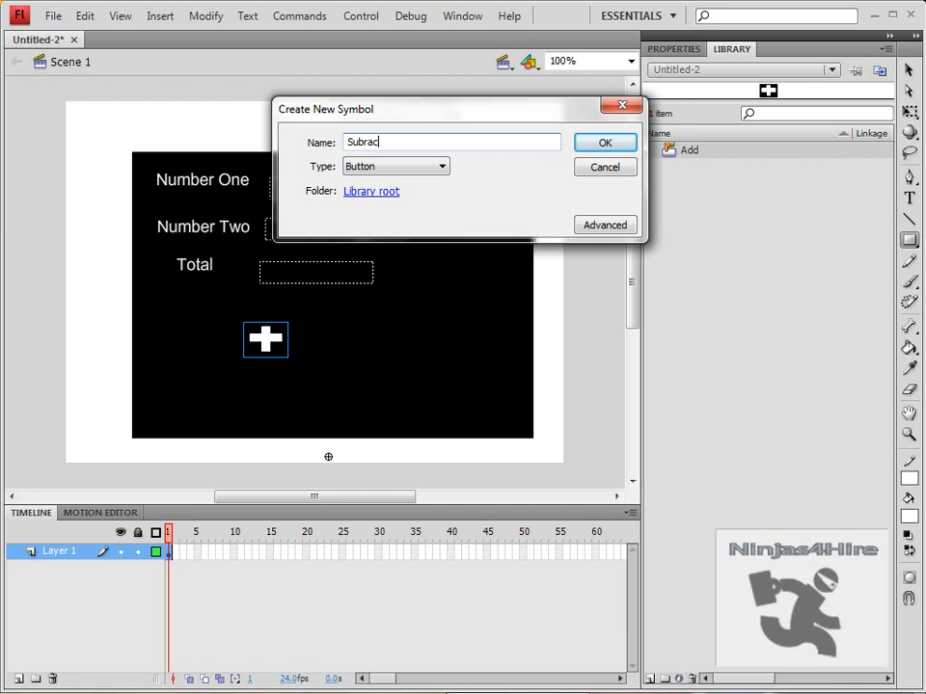
click(605, 142)
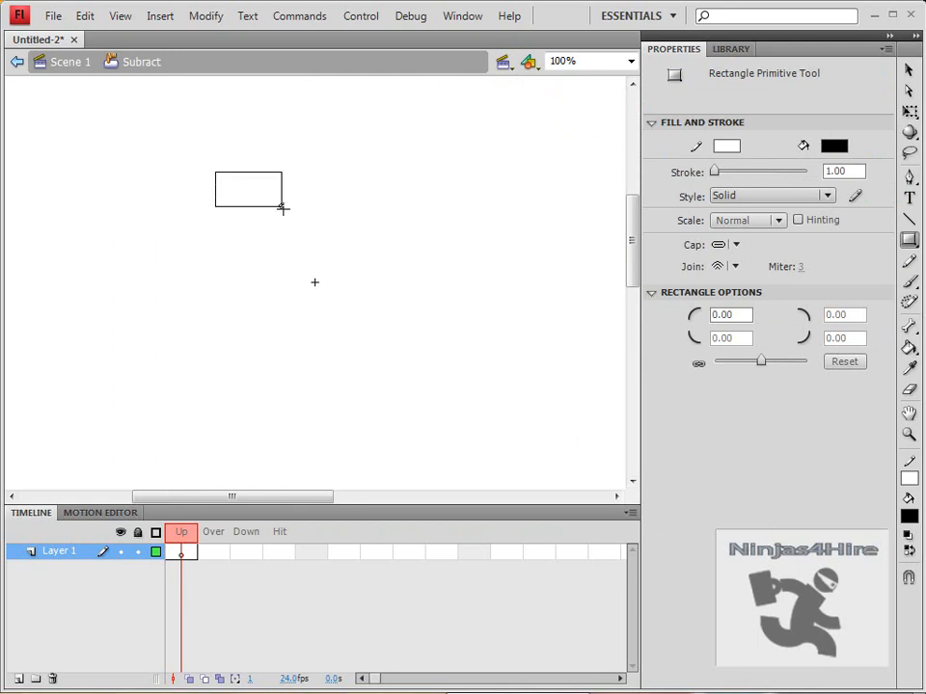
drag(282, 209, 258, 202)
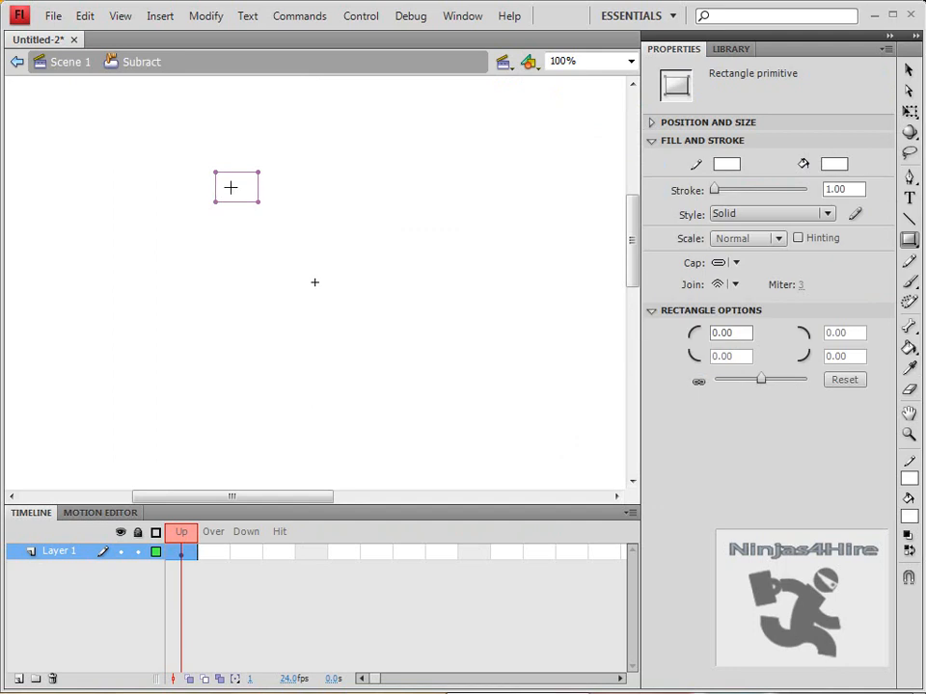
click(835, 164)
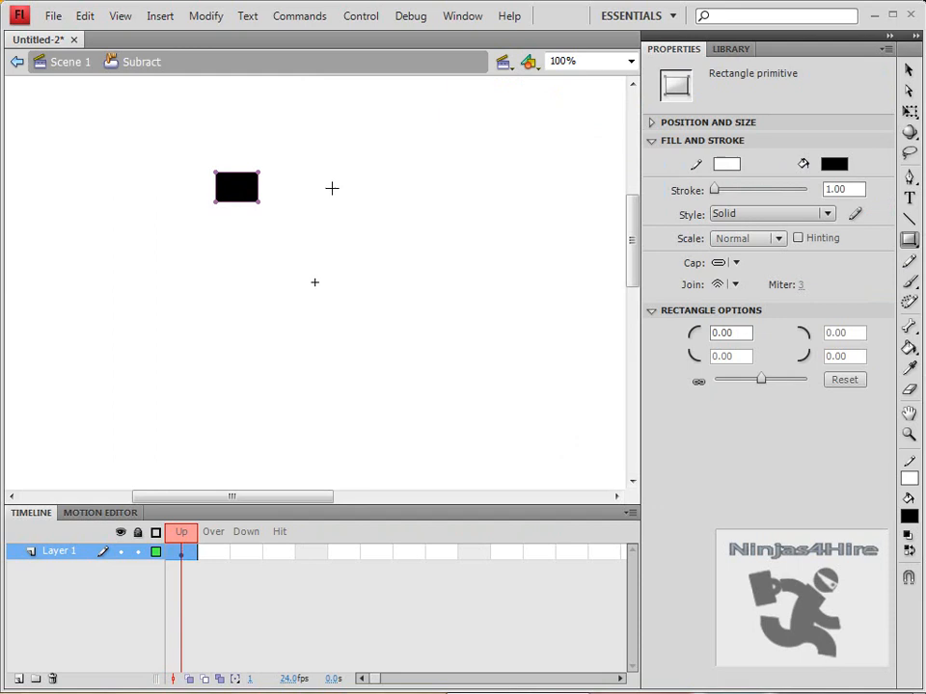
click(726, 164)
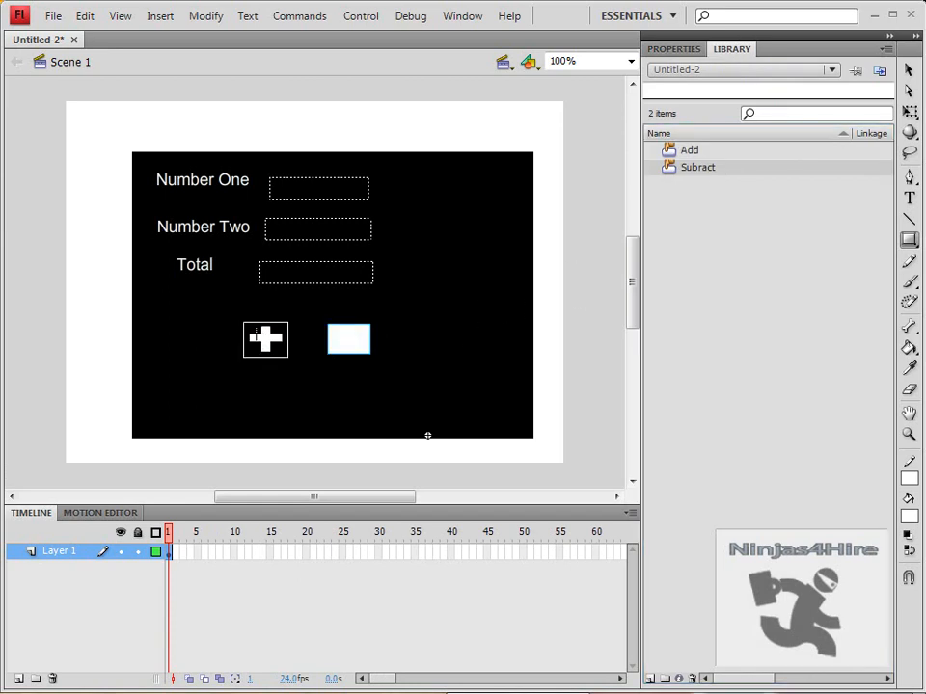
Select the Add button and open its Actions editor from the context menu.
click(265, 340)
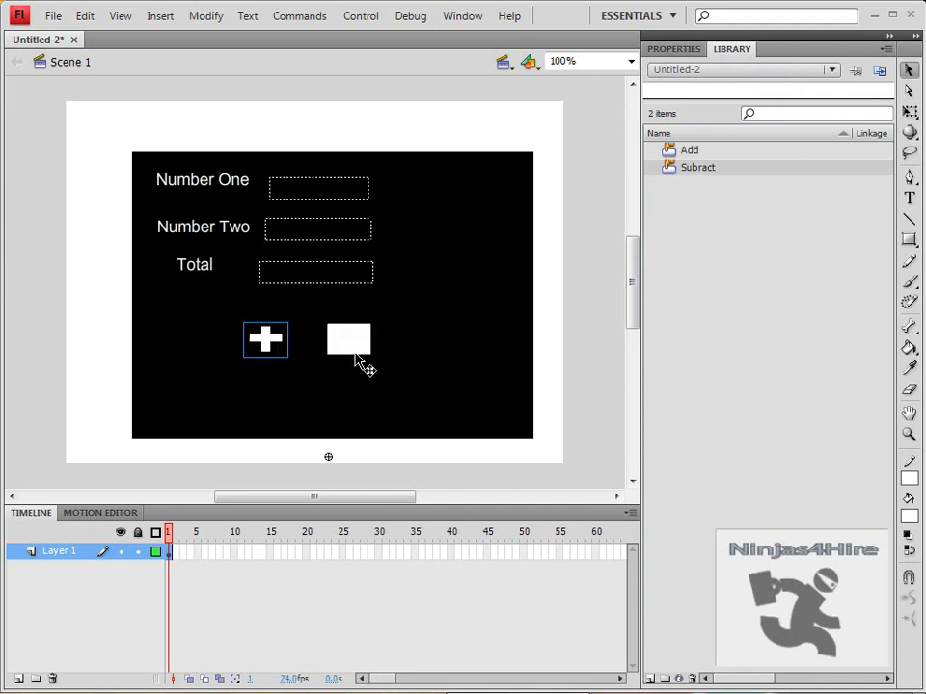
mouse_move(203, 154)
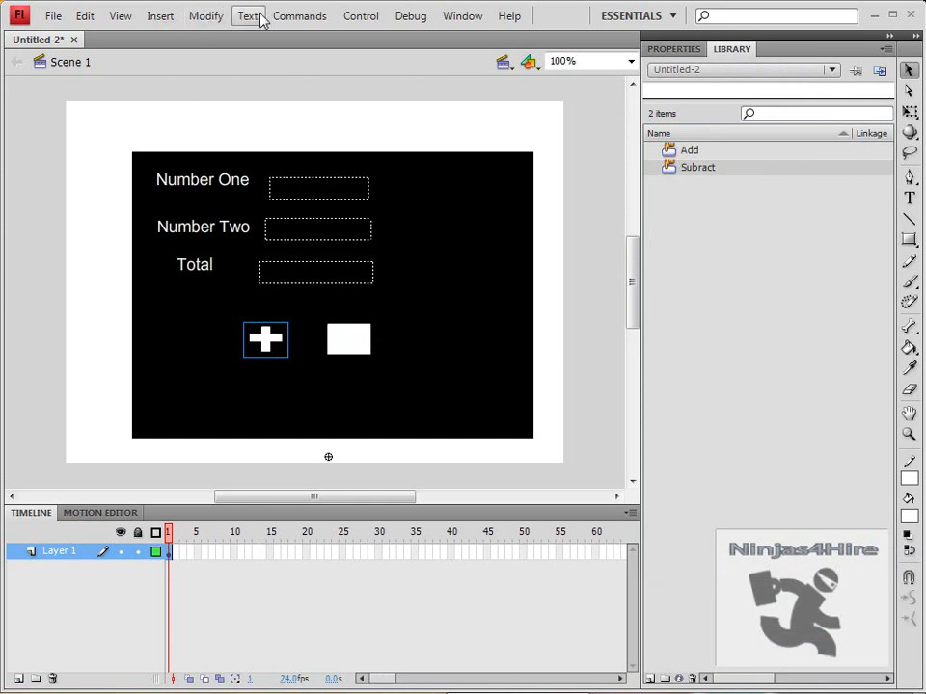
right_click(265, 339)
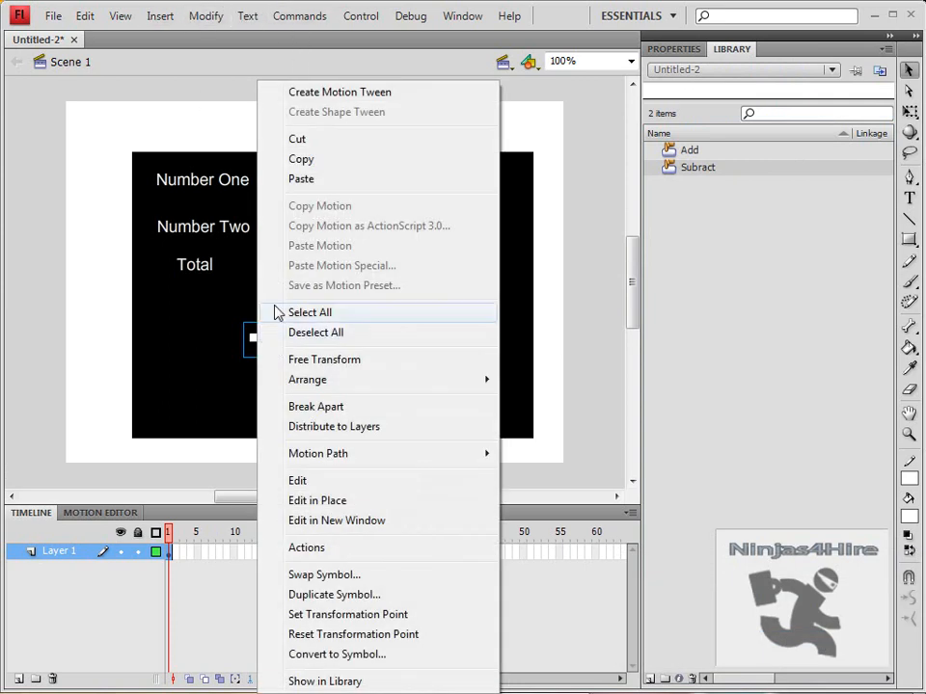
mouse_move(386, 453)
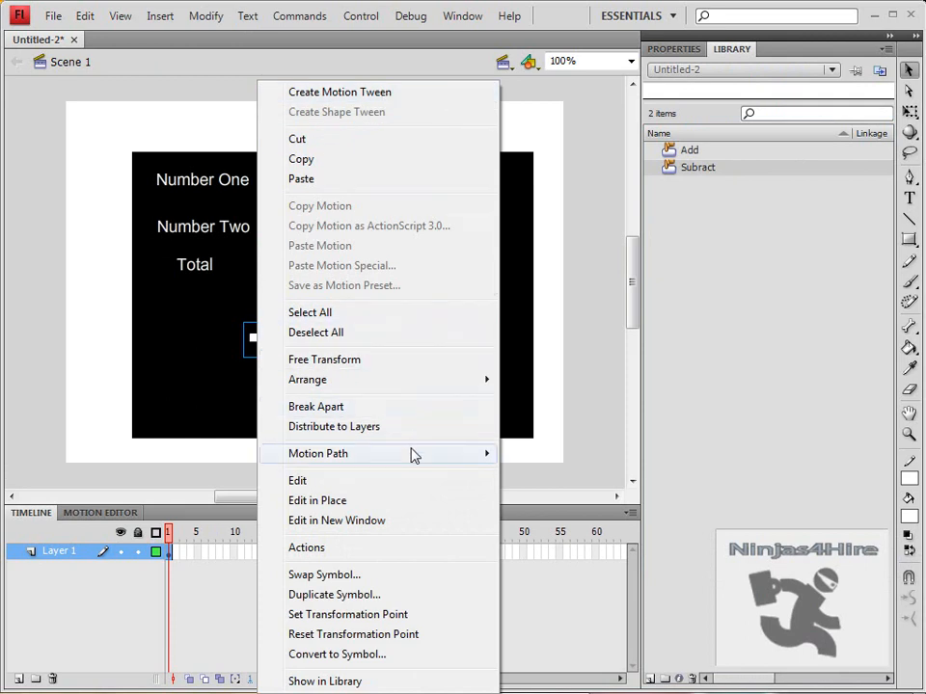
click(306, 547)
text(on ()
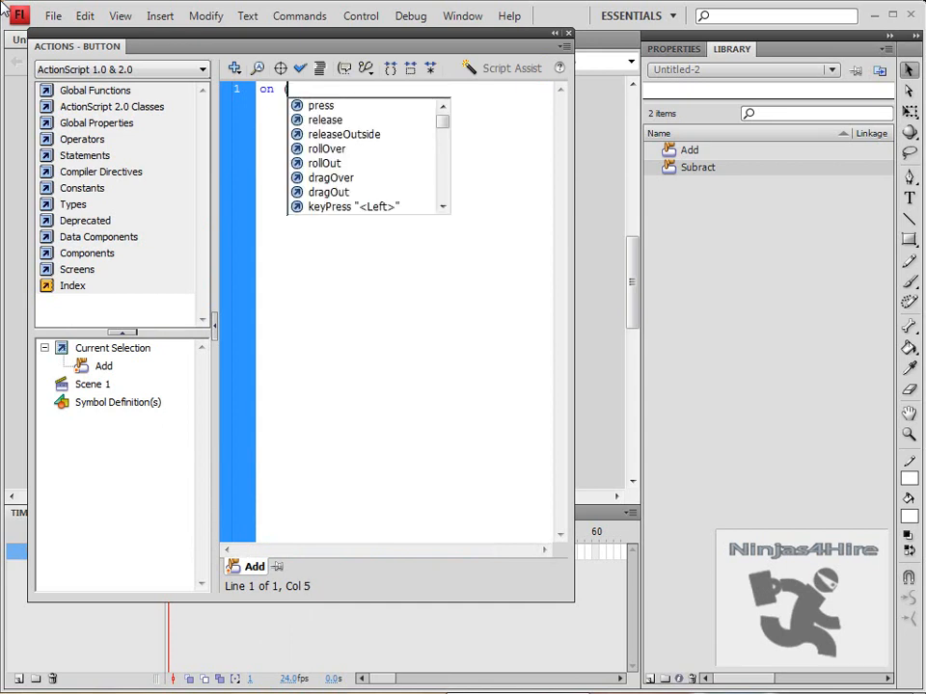
Complete the Add script: on release, total = Number(numberone) + Number(numbertwo).
text(release))
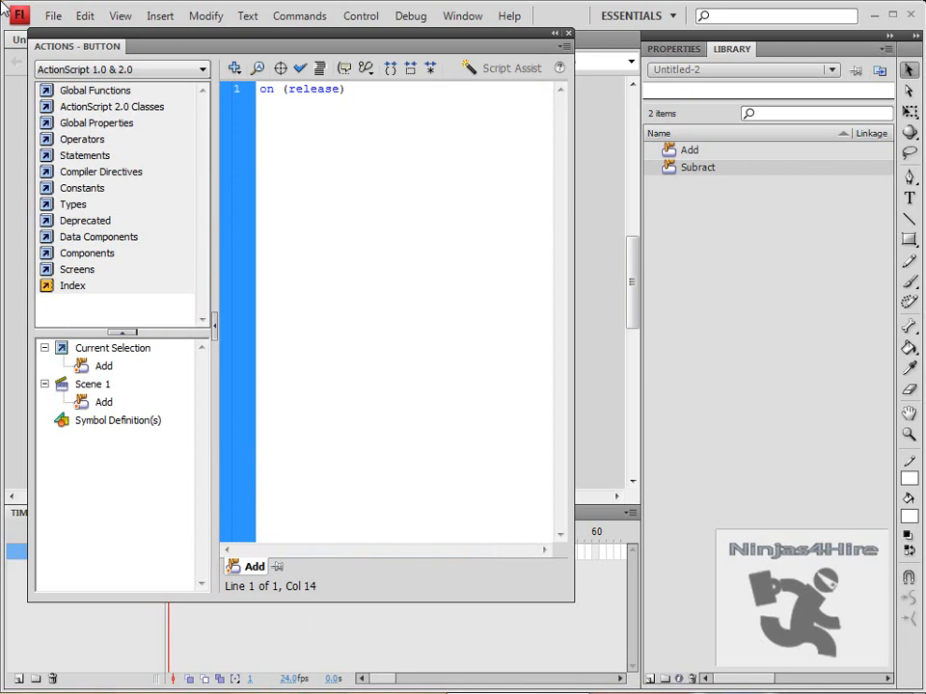
text({)
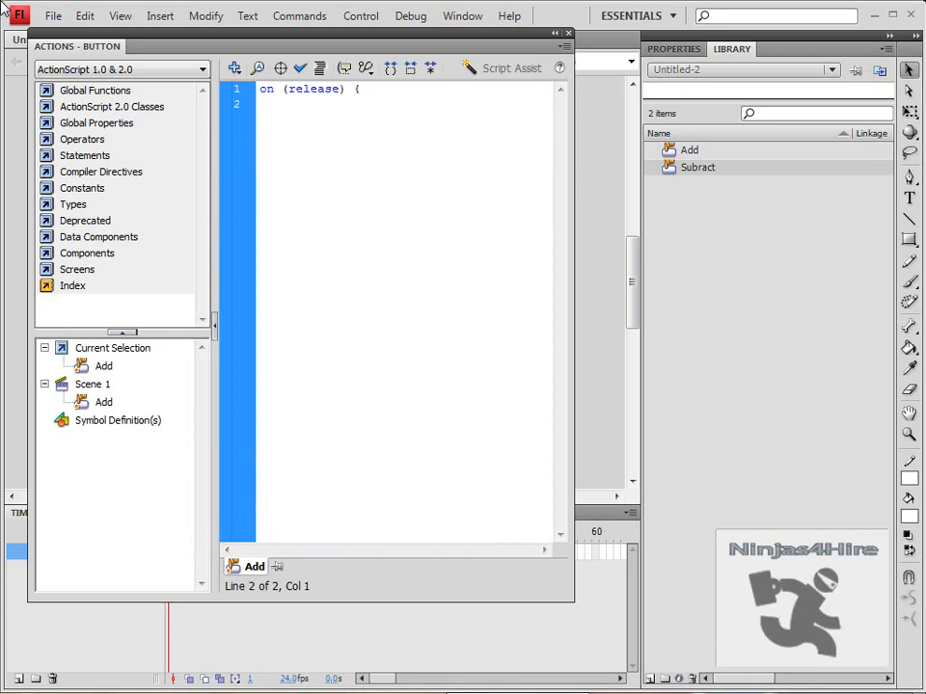
text(total = N)
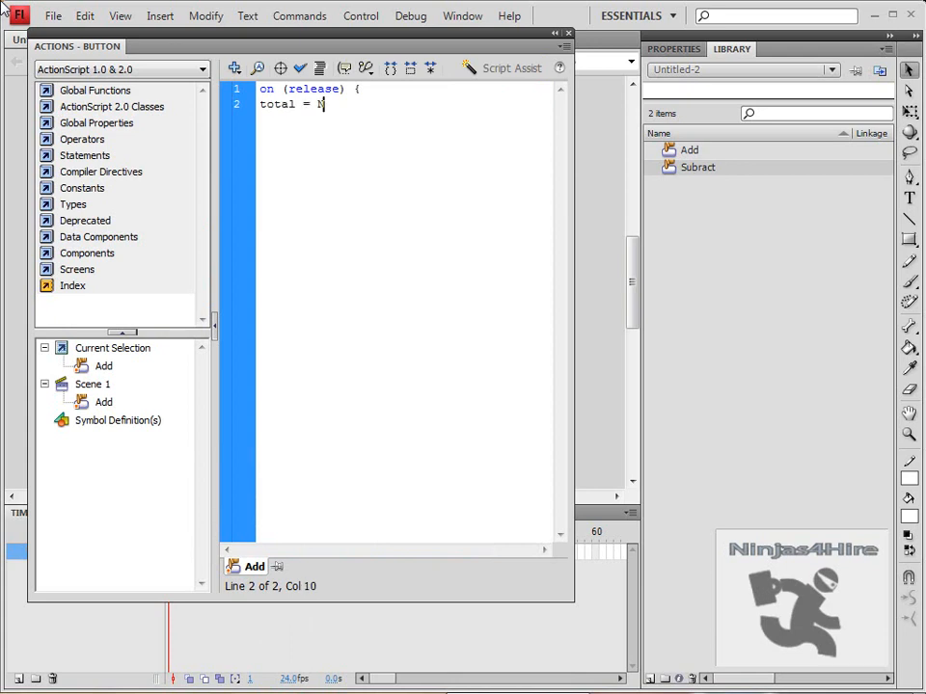
text(umber()
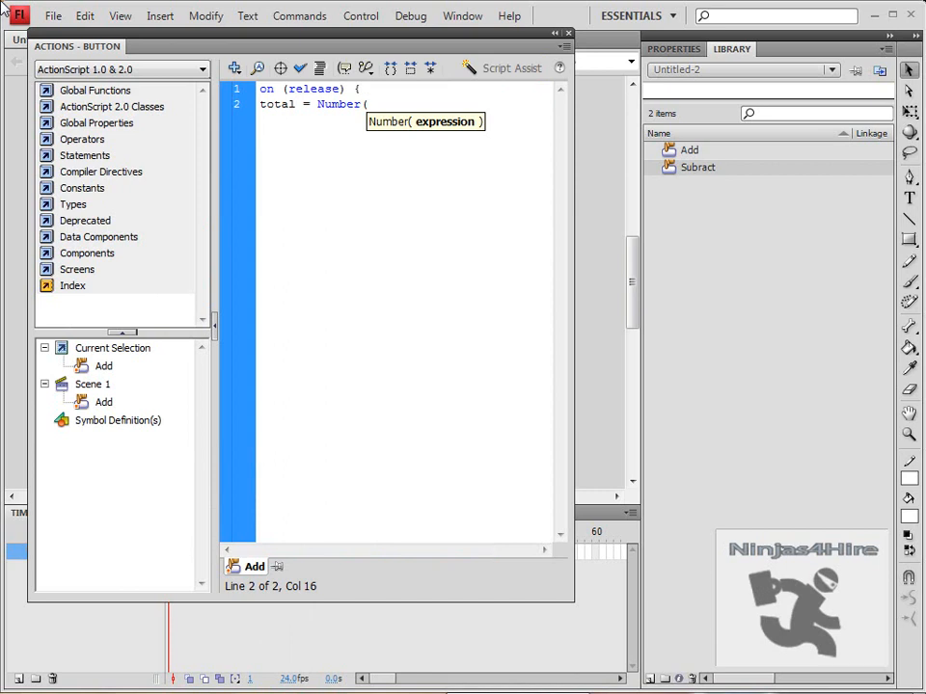
text(numbero)
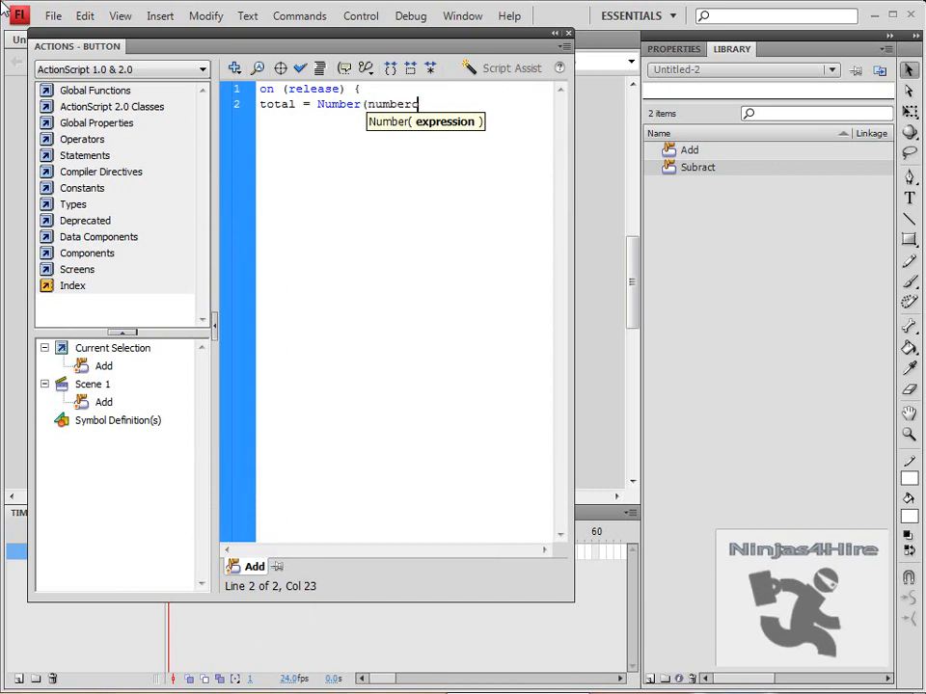
text(ne) +)
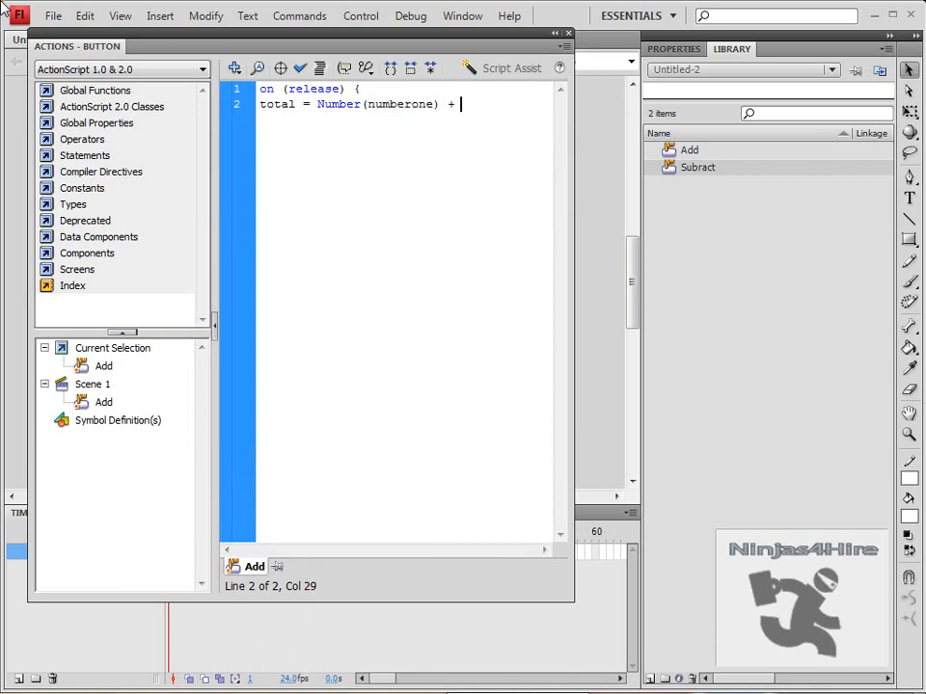
text(Number()
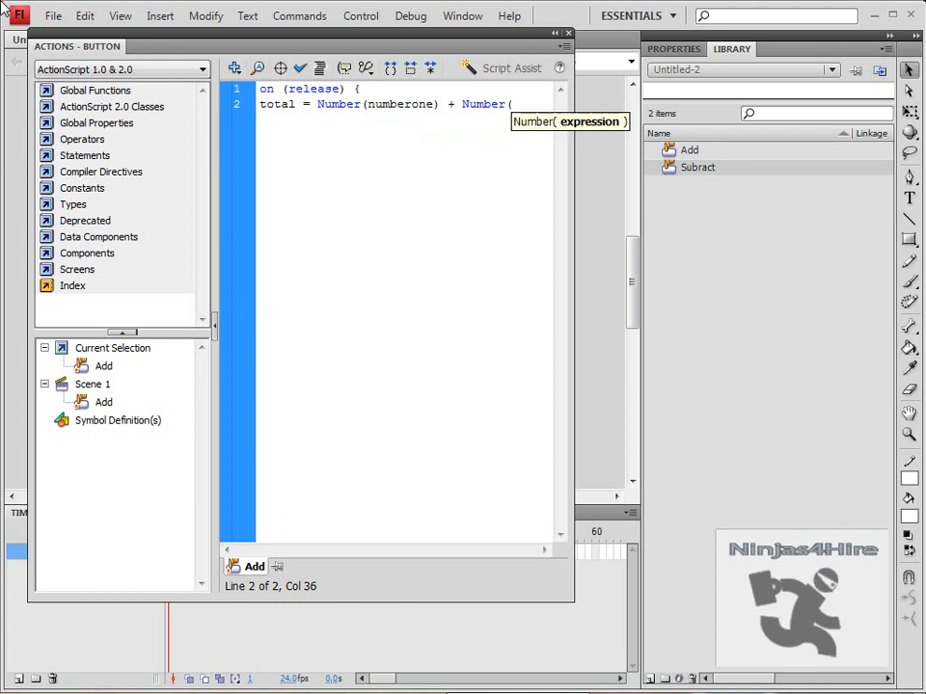
text(number)
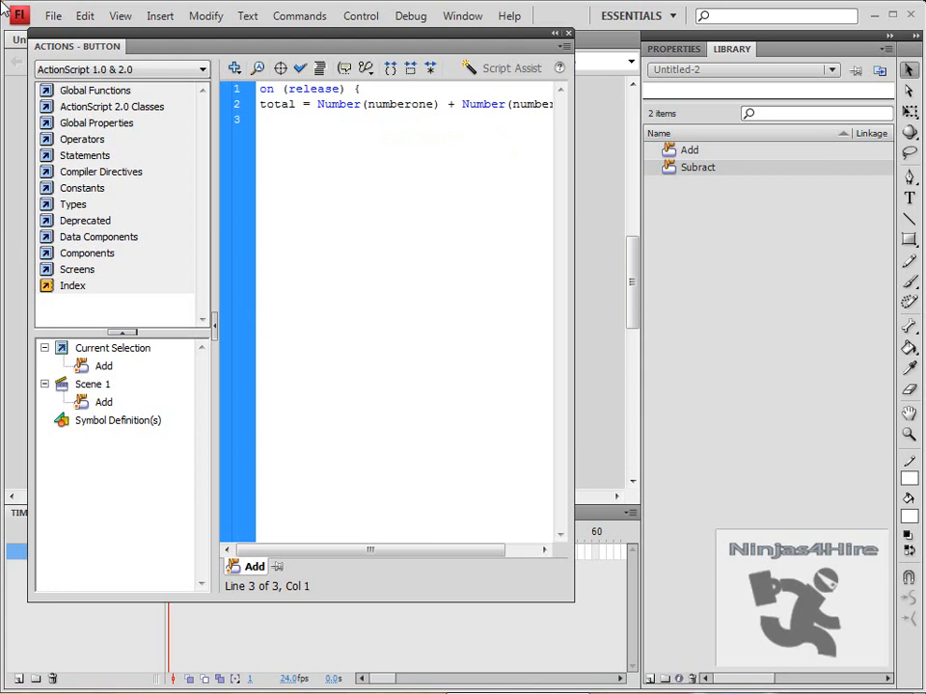
text(})
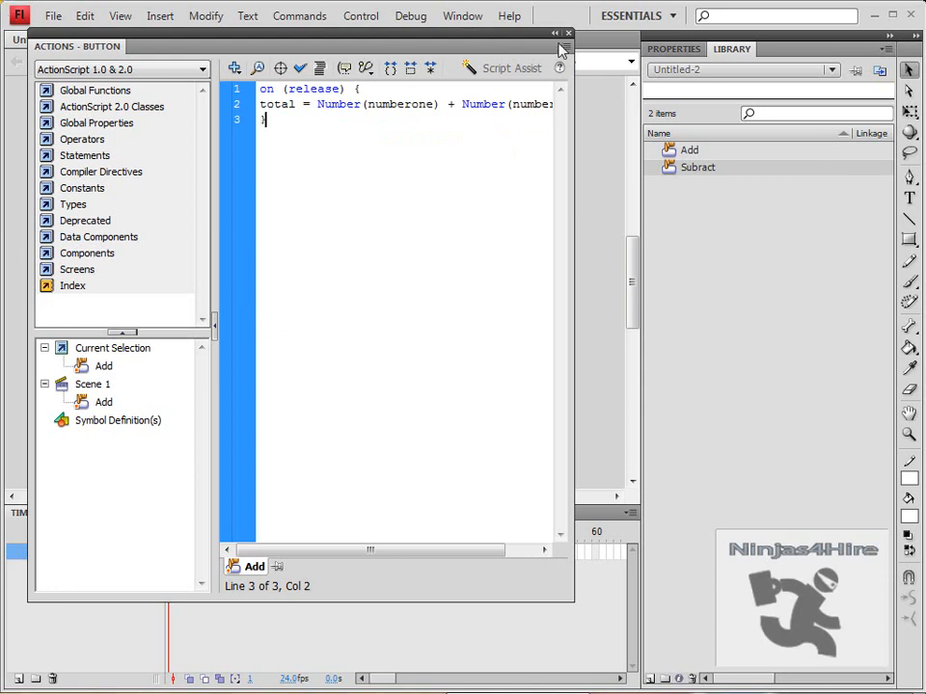
Close the Add script and open the Actions editor for the Subtract button.
click(568, 33)
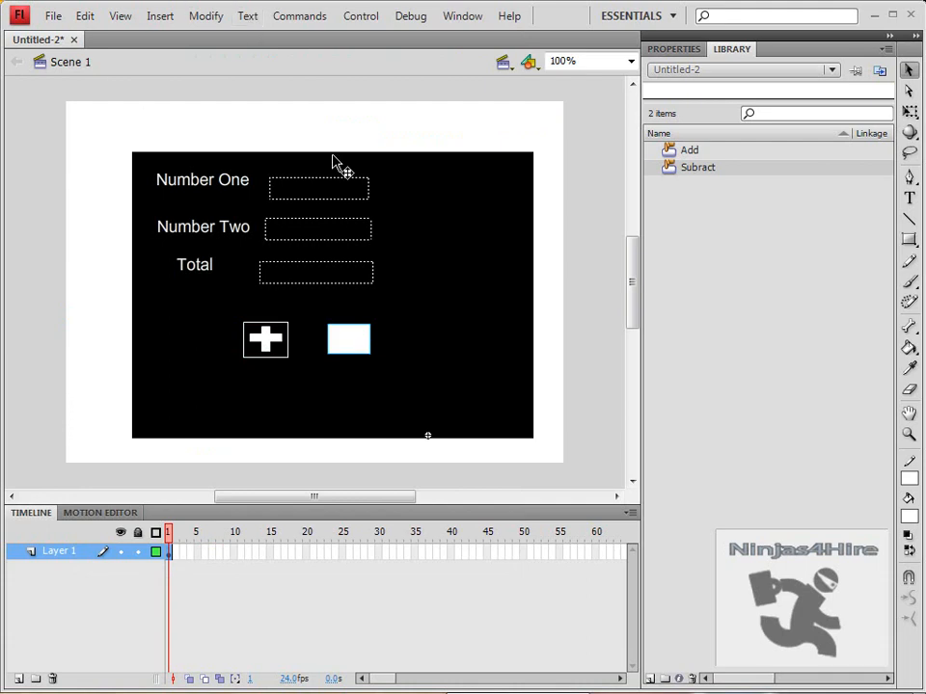
right_click(348, 338)
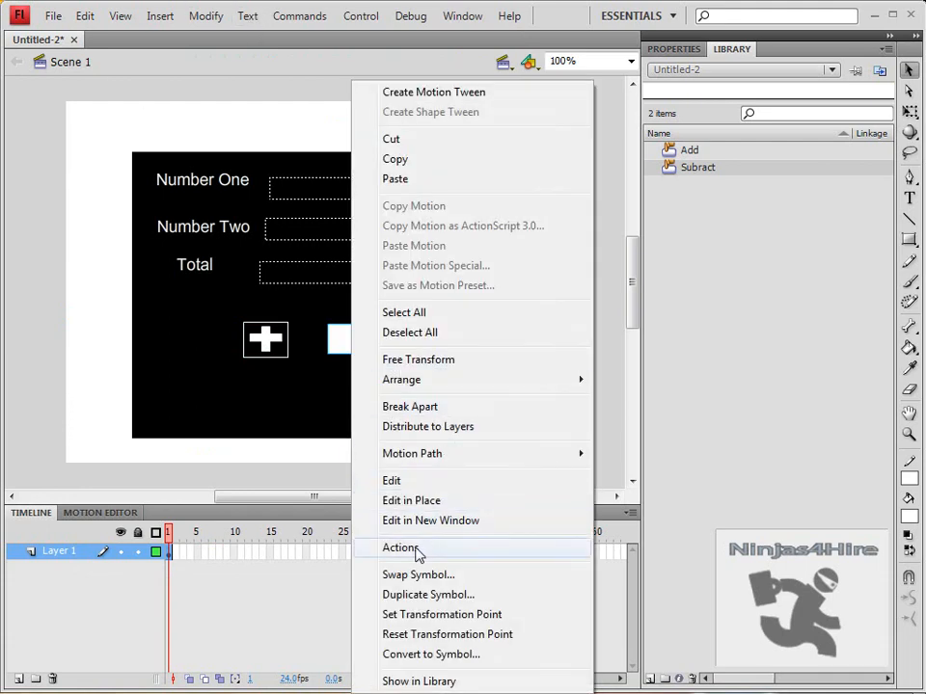
click(400, 548)
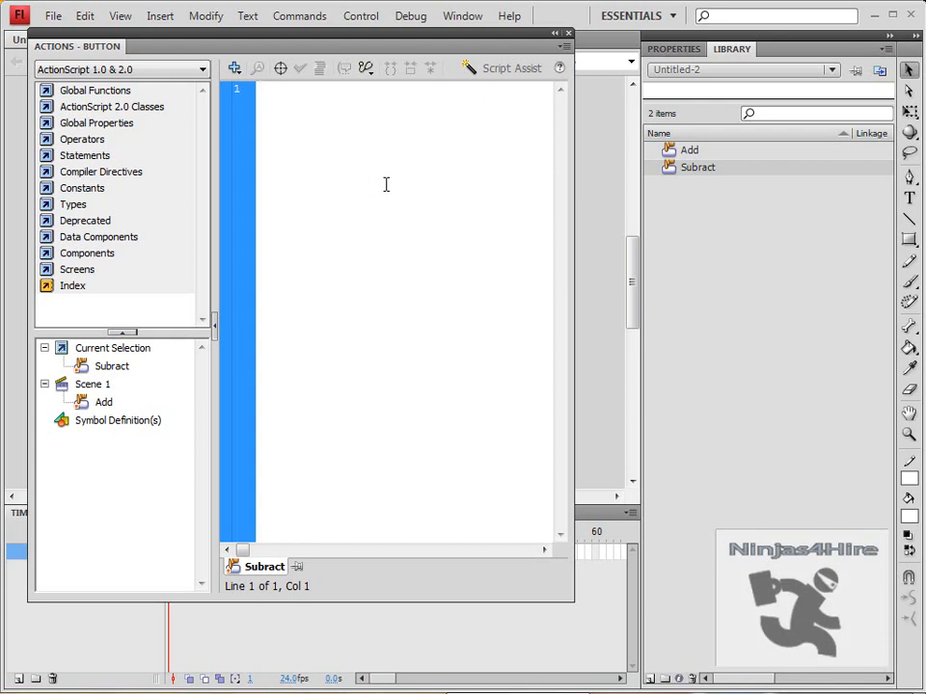
Write the Subtract script: on (release), total = Number(numberone) - Number(numbertwo).
text(on (releas)
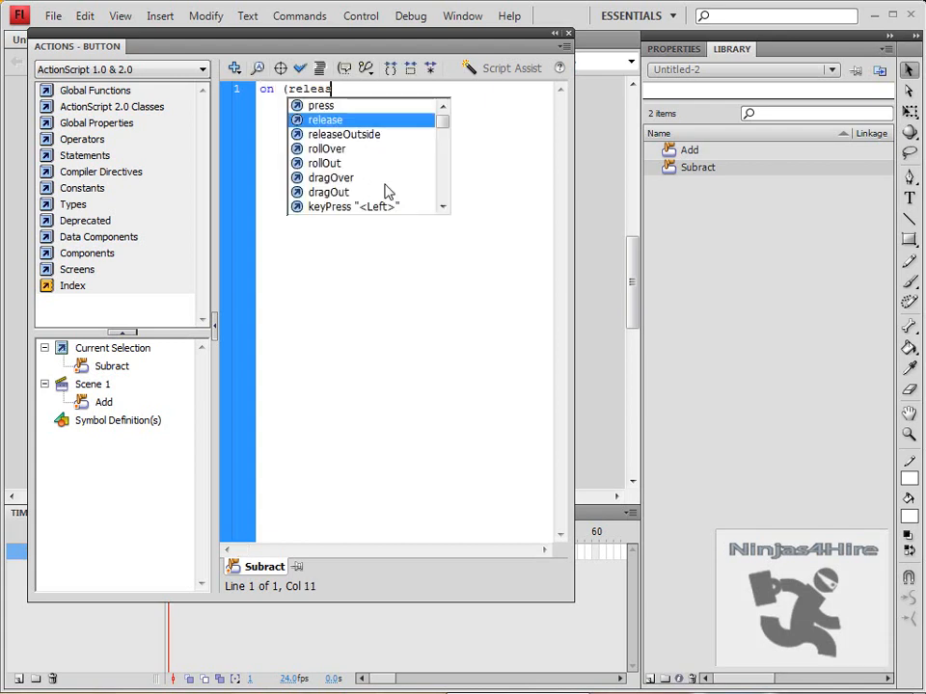
double_click(325, 120)
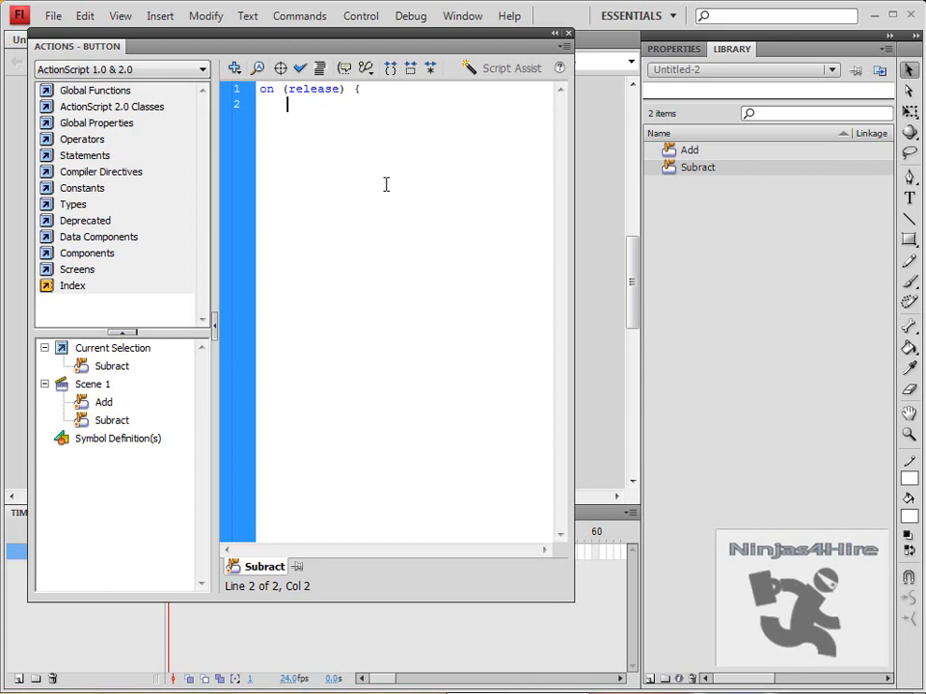
text(total)
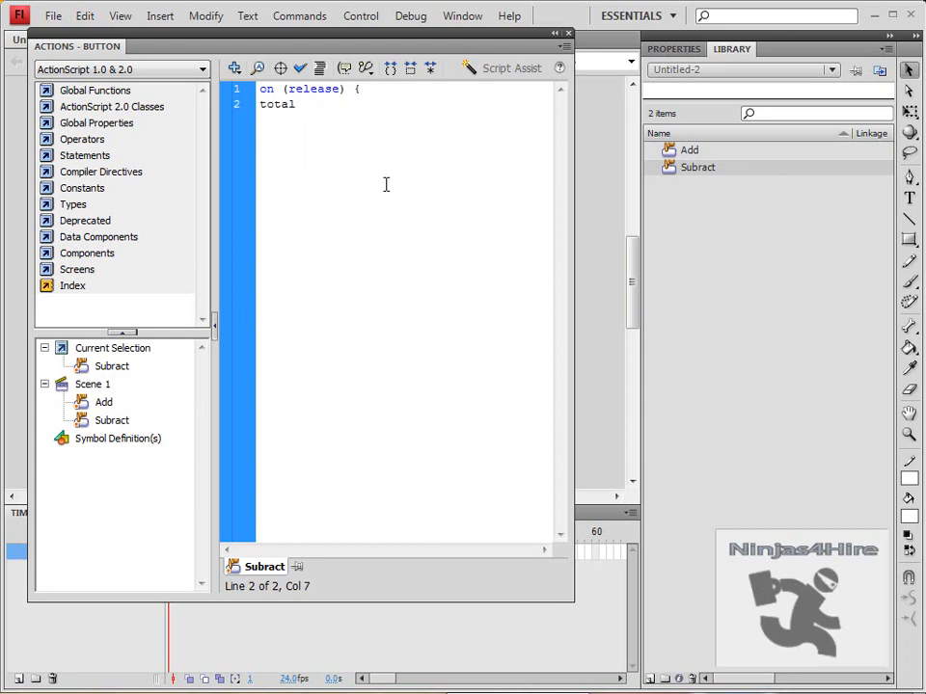
text(= Number(r)
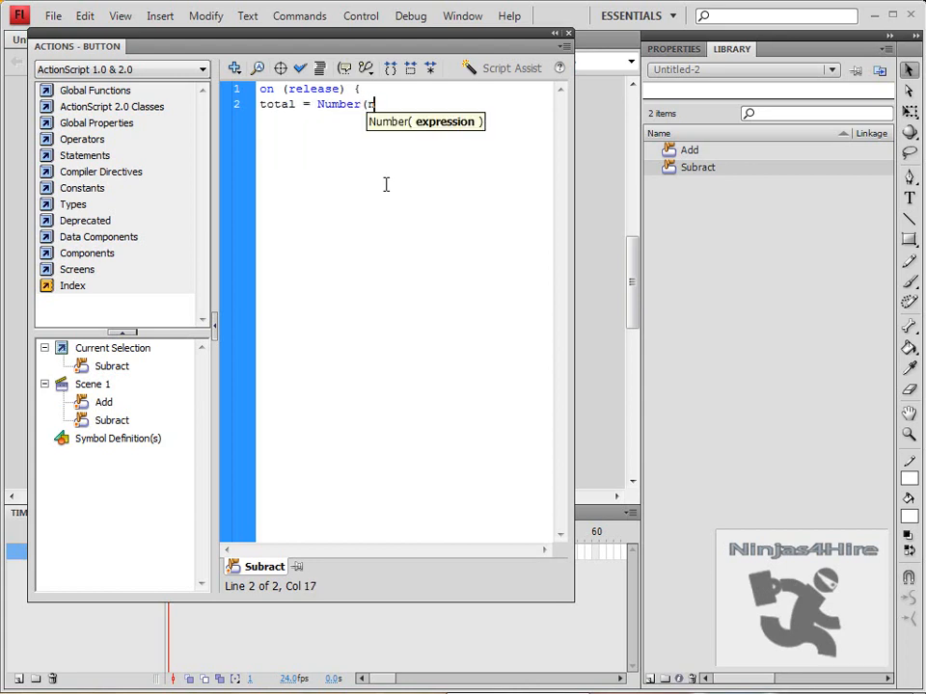
text(numberone))
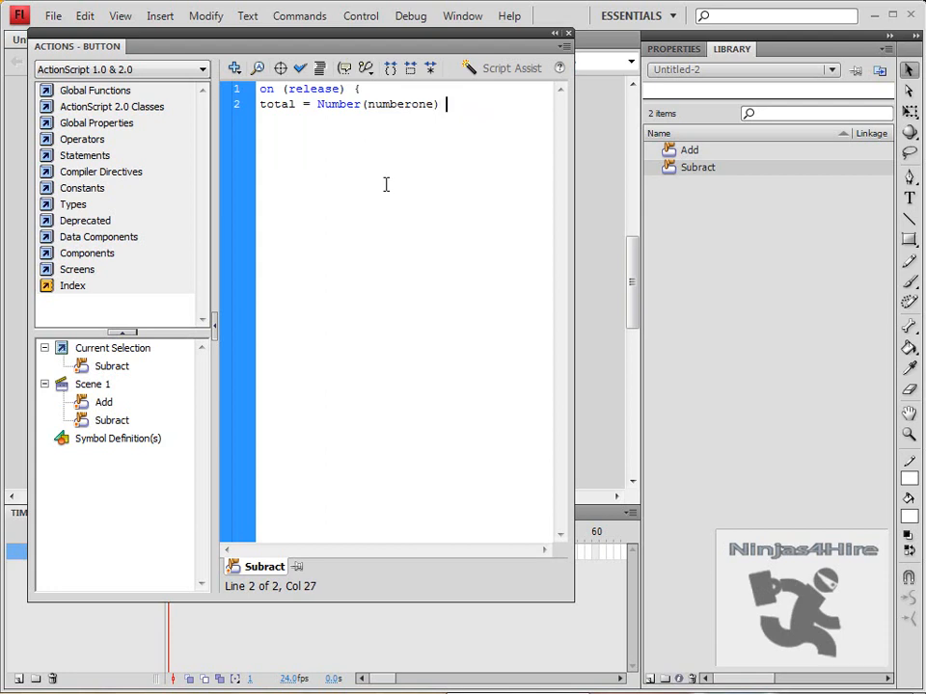
text(-)
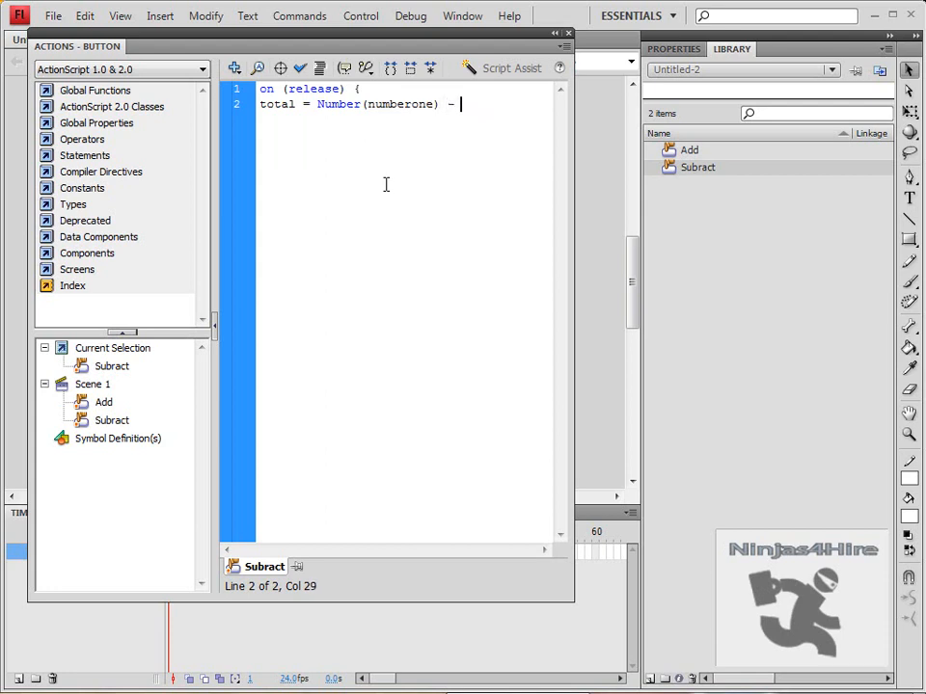
text(Number)
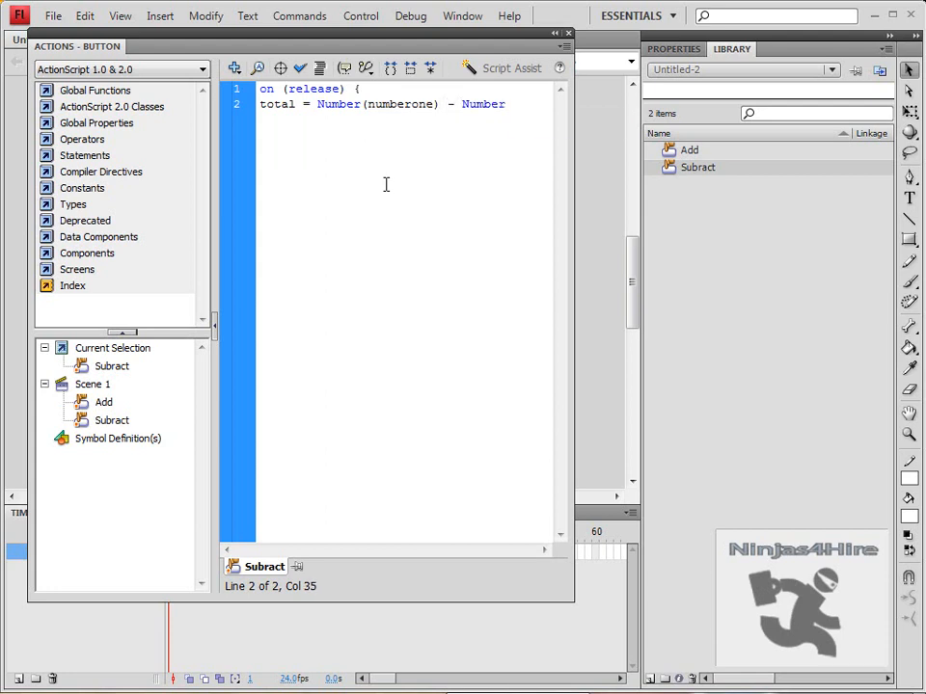
text((numbertwo)
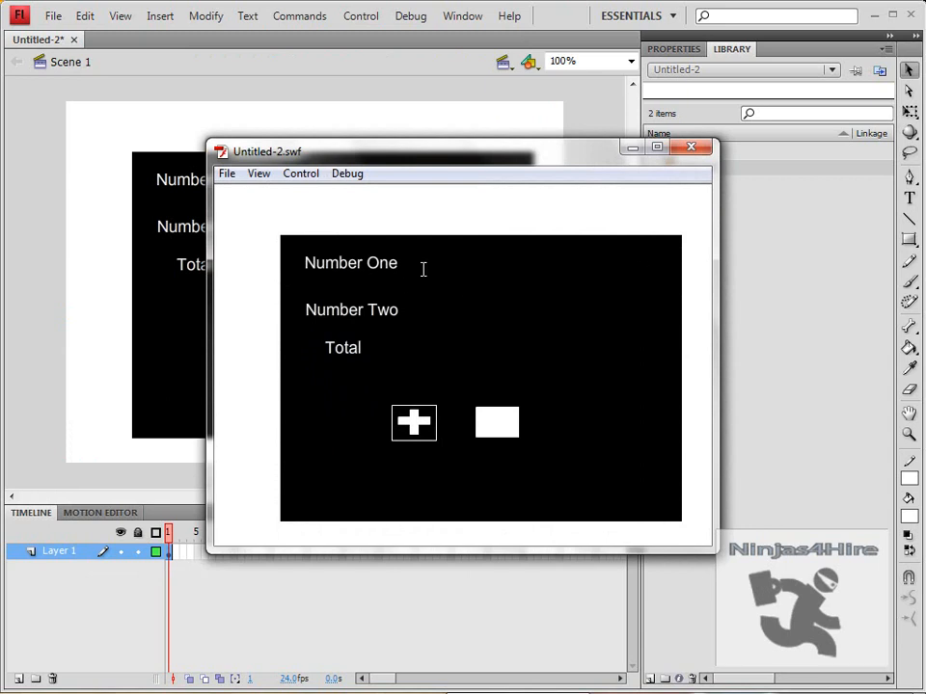
Enter 2 into both calculator input fields in the test movie, then close the player.
text(2)
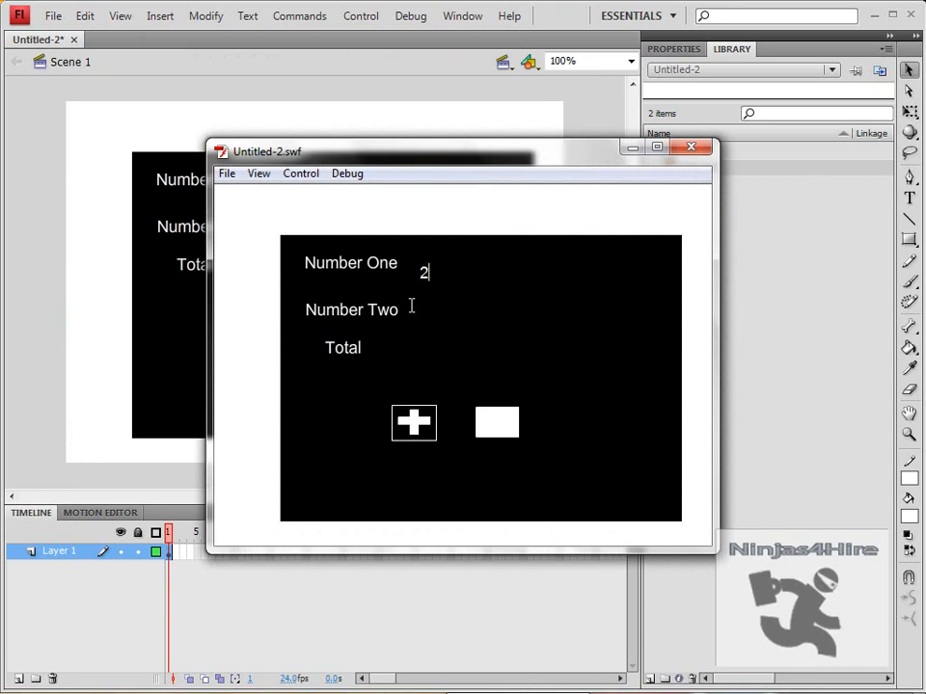
text(2)
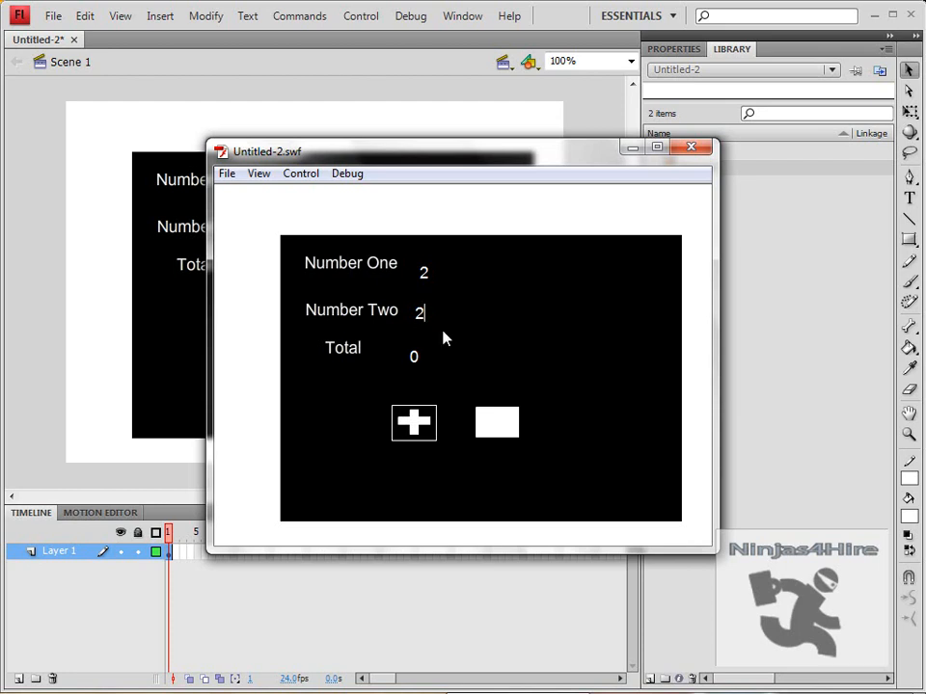
mouse_move(405, 463)
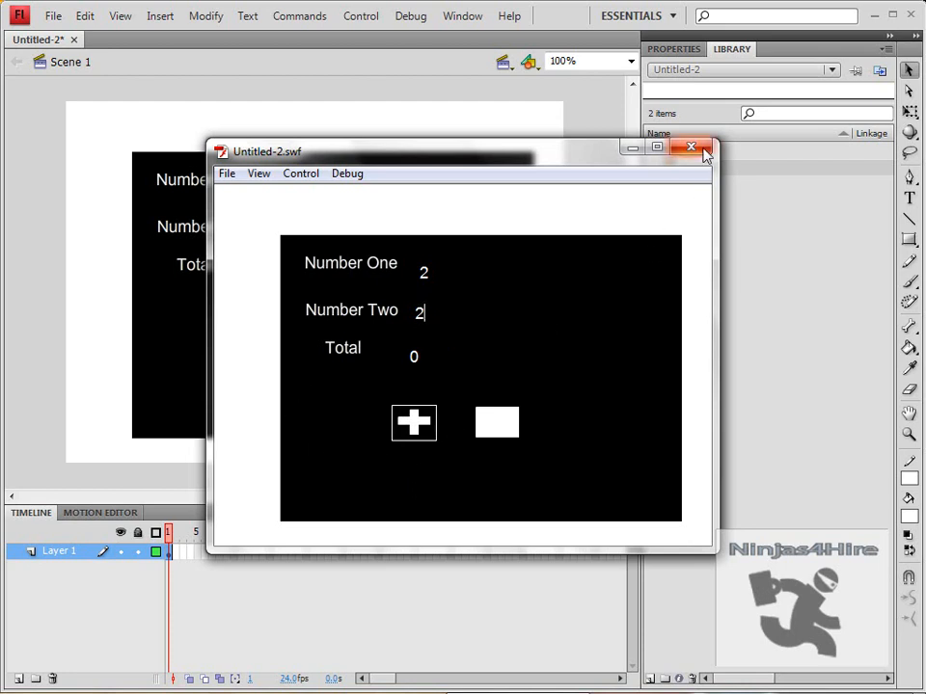
mouse_move(704, 146)
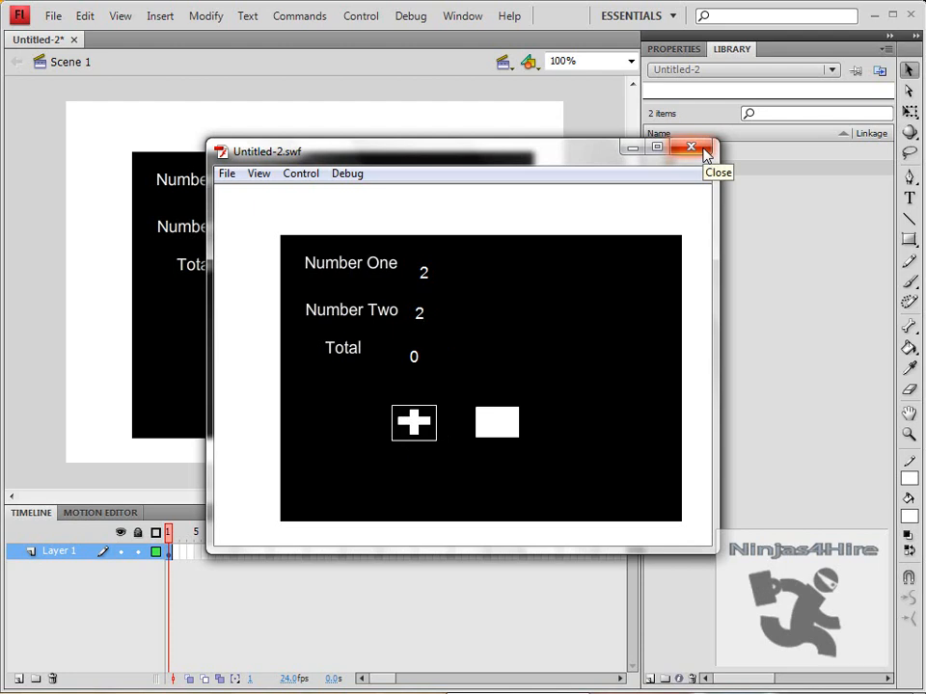
click(422, 311)
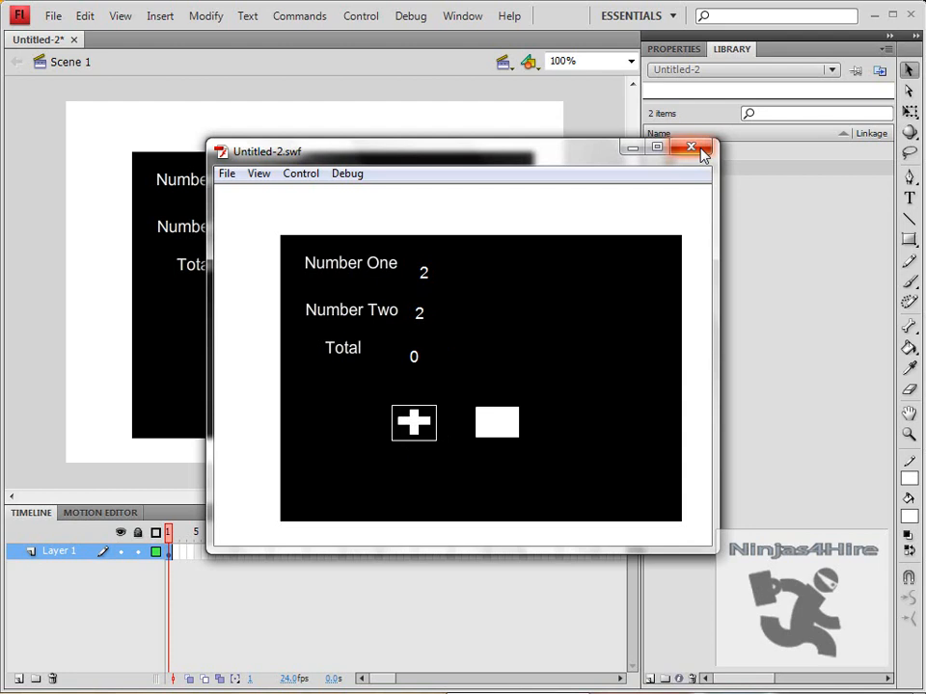
click(691, 146)
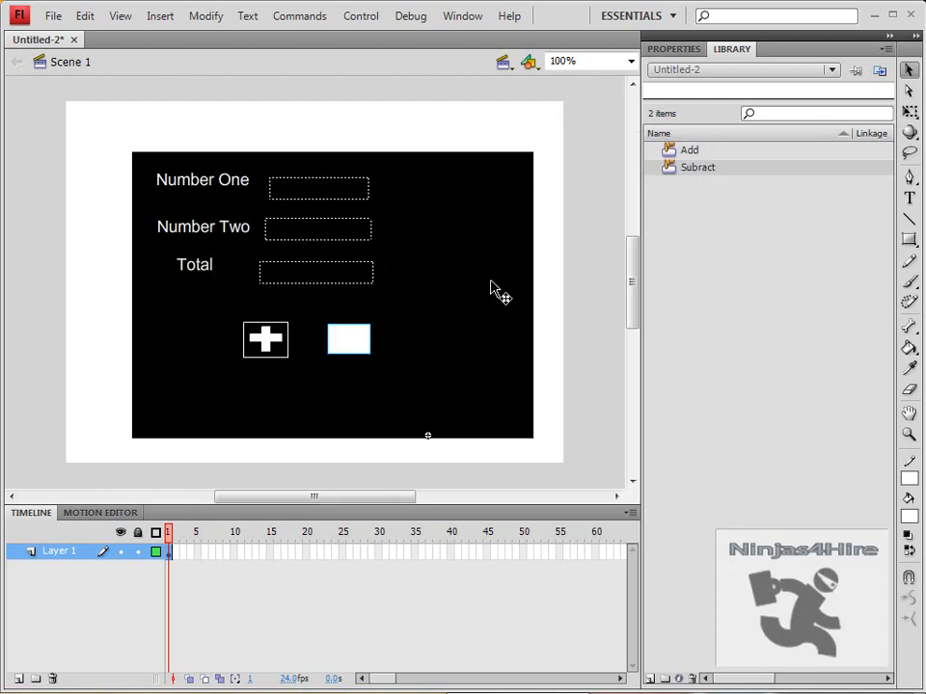